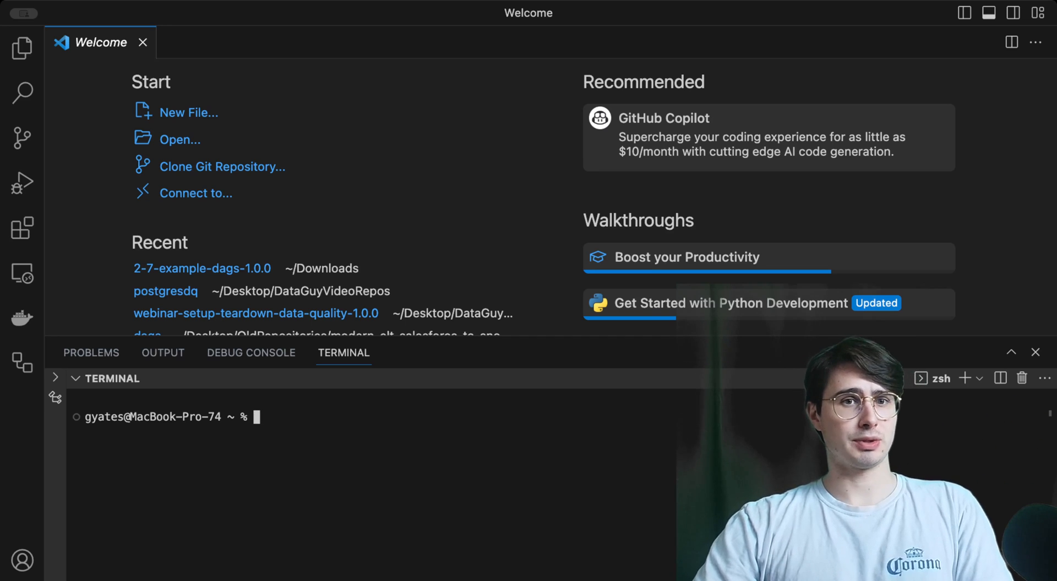
Step: Make a kafkaspark folder under Desktop/DataGuyVideoRepos, run astro dev init, and open requirements.txt
type("cd Desktop/")
type("cd DataGuyVideoRepos/")
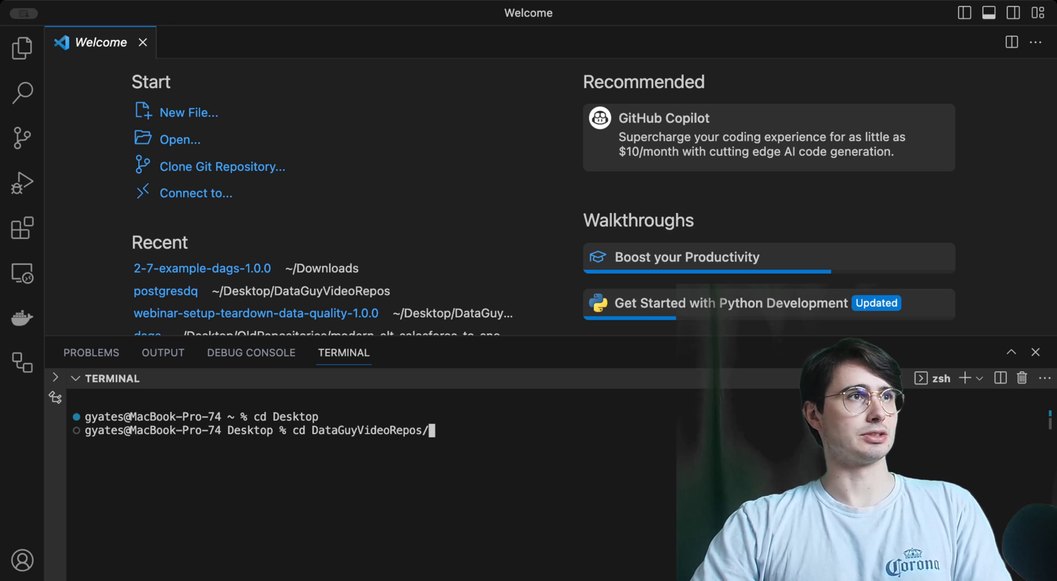
type("mkdir")
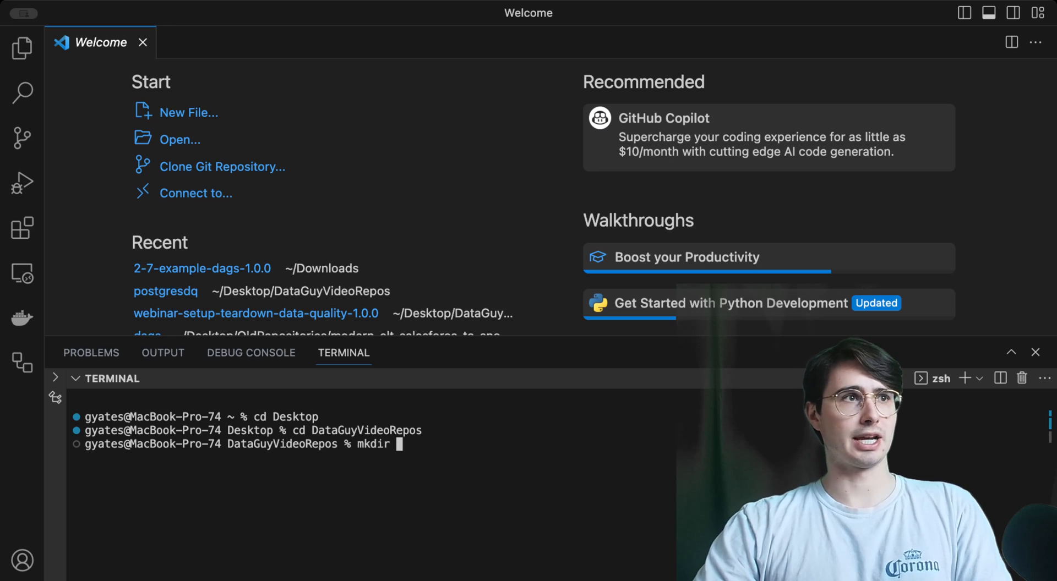
type("kafkaspark")
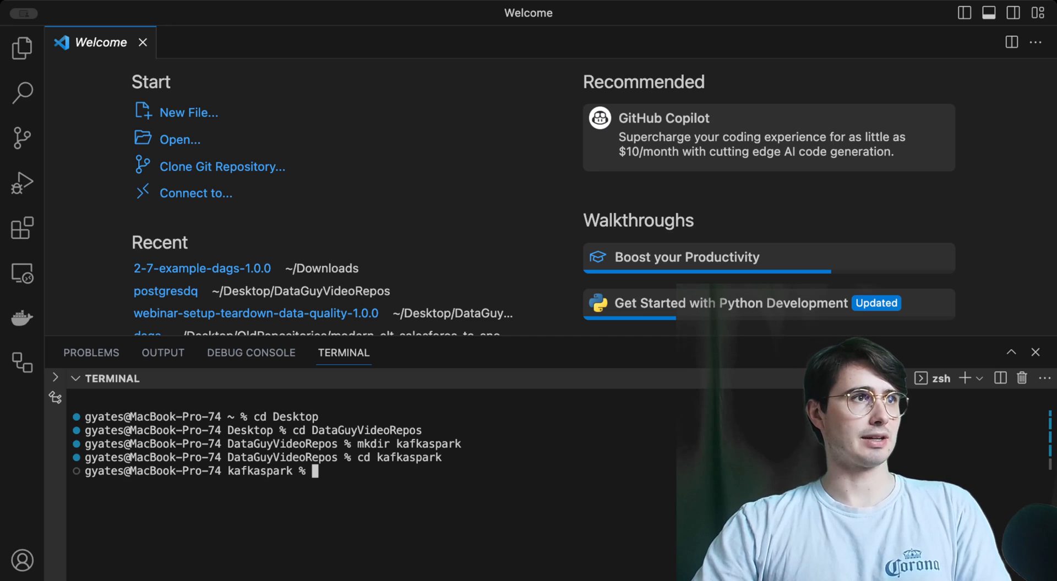
type("astro dev init")
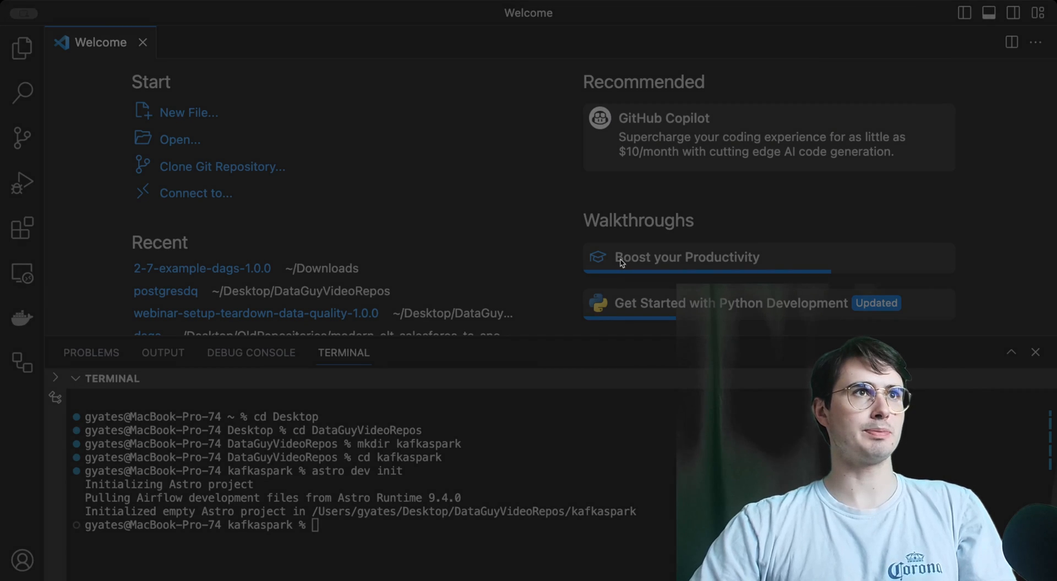
left_click(22, 48)
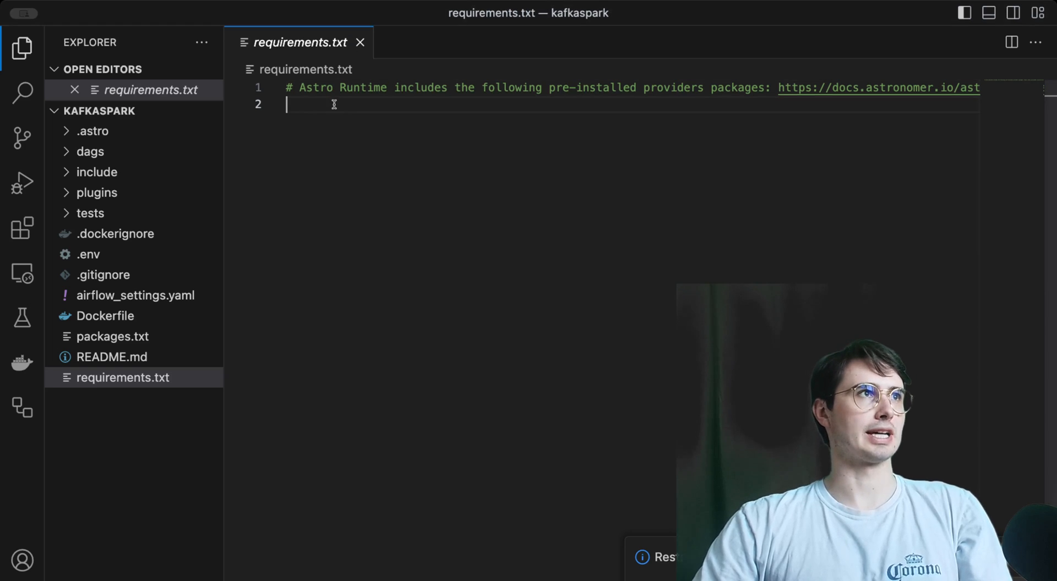
Step: Add the airflow.providers.databricks line plus temporary EmailOperator import and kafka-python entries
type("airflow.providers.databricks.operators.databricks")
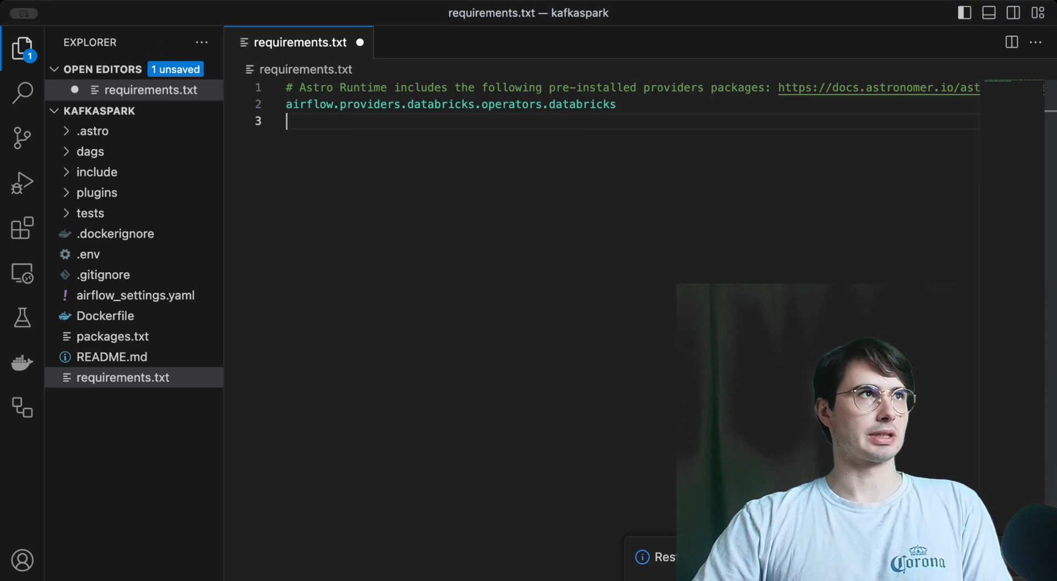
type("from airflow.operators.email_operator import EmailOperator")
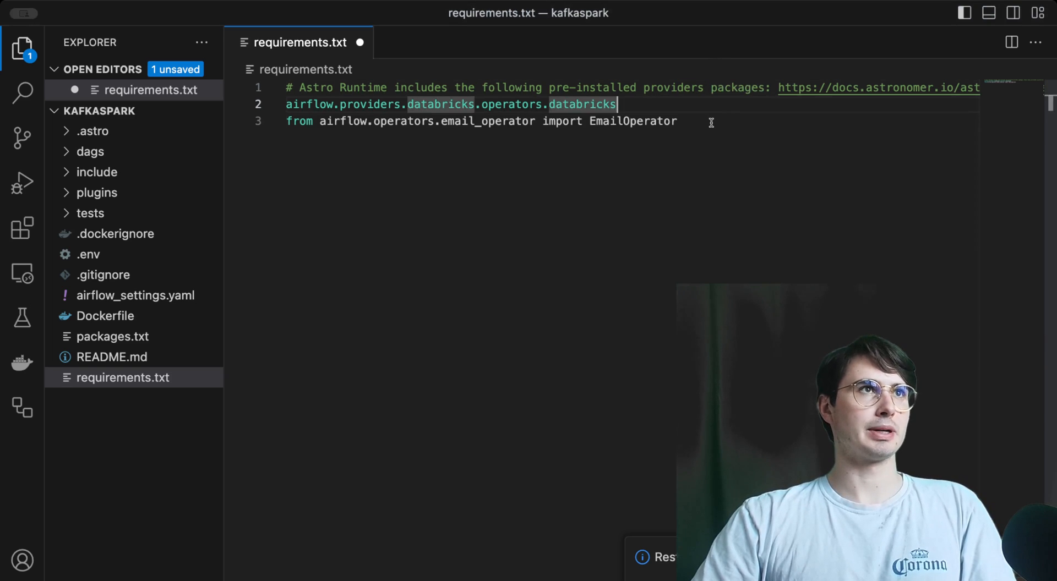
type("kafka-python")
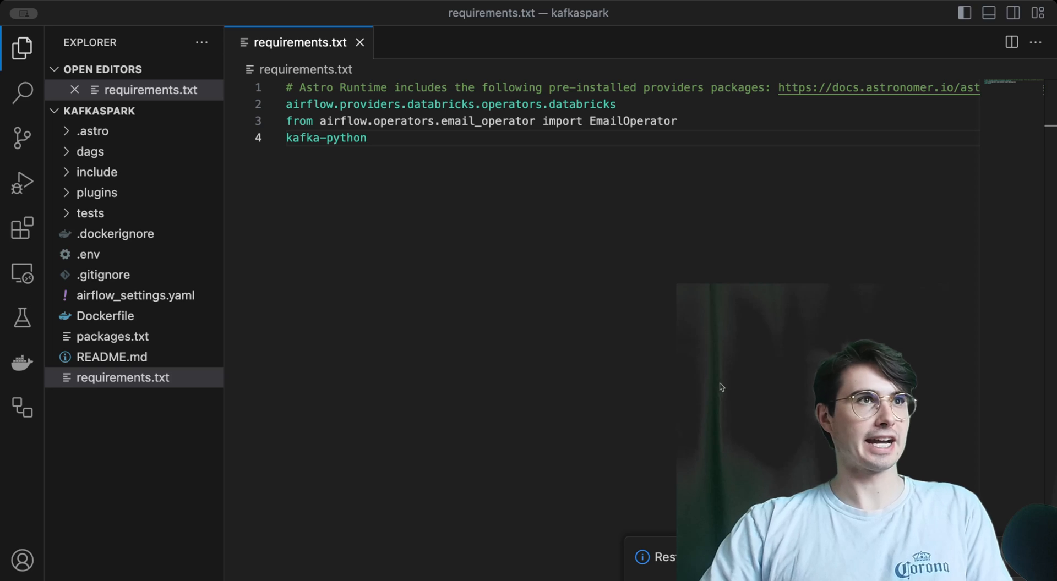
Step: Replace kafka-python with airflow.providers.apache.kafka.operators.kafka and remove the EmailOperator import line
double_click(326, 137)
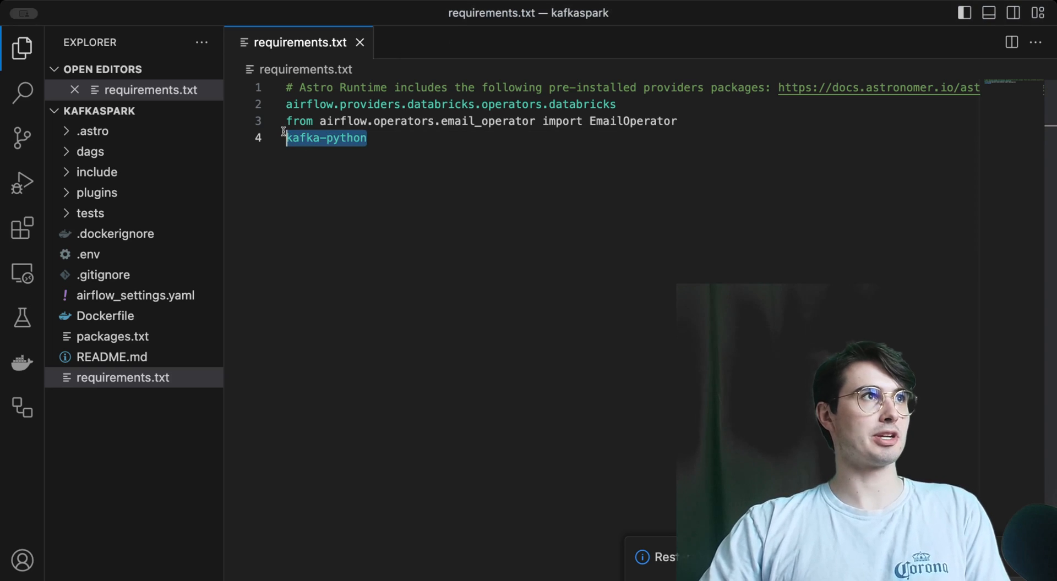
type("airflow.providers.apache.kafka.operators.kafka")
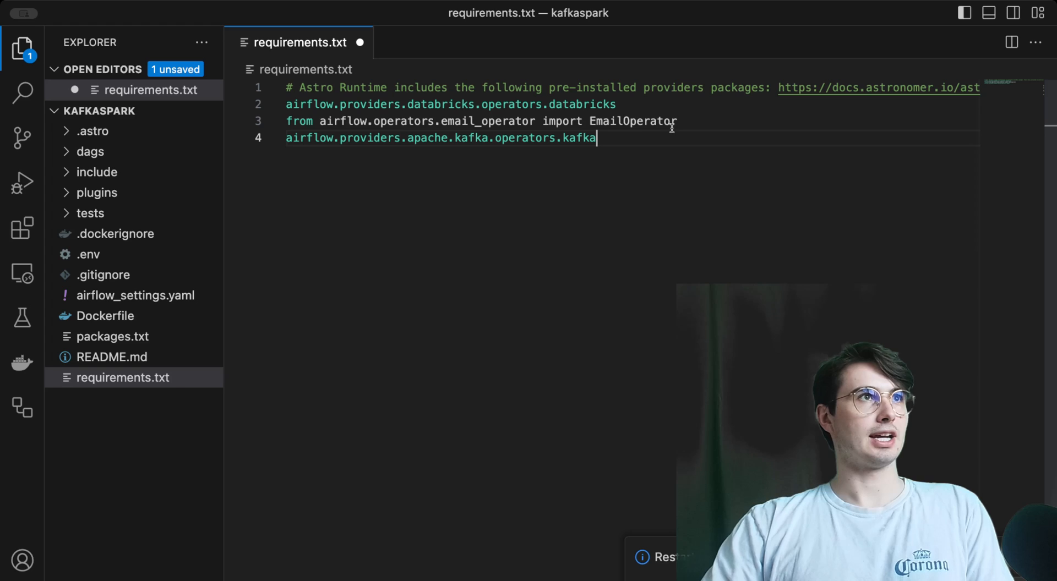
triple_click(472, 122)
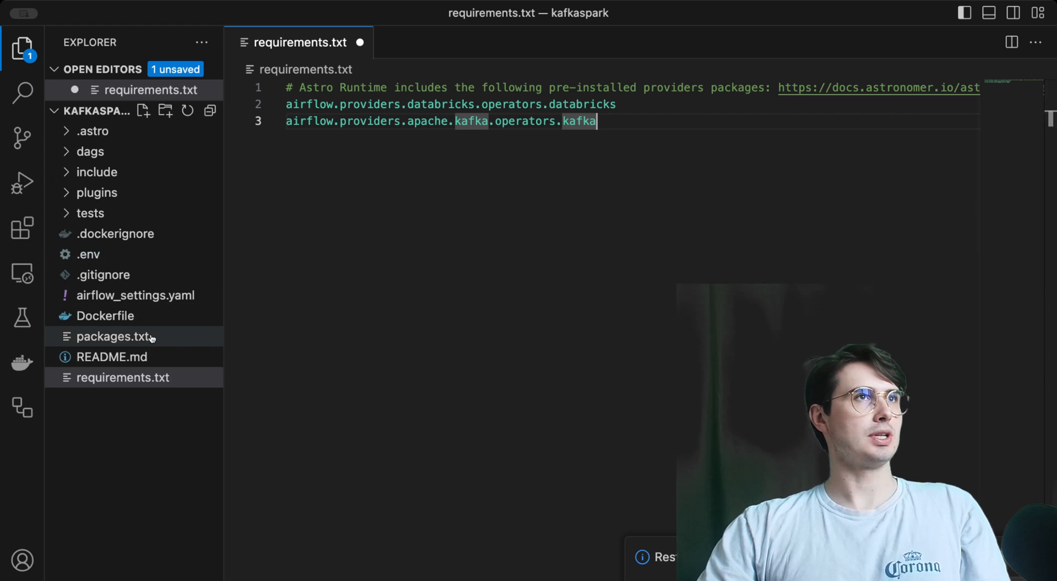
Step: Create kafkadatabricks in dags and import DAG, KafkaProducerOperator, DatabricksSubmitRunOperator and days_ago
left_click(89, 151)
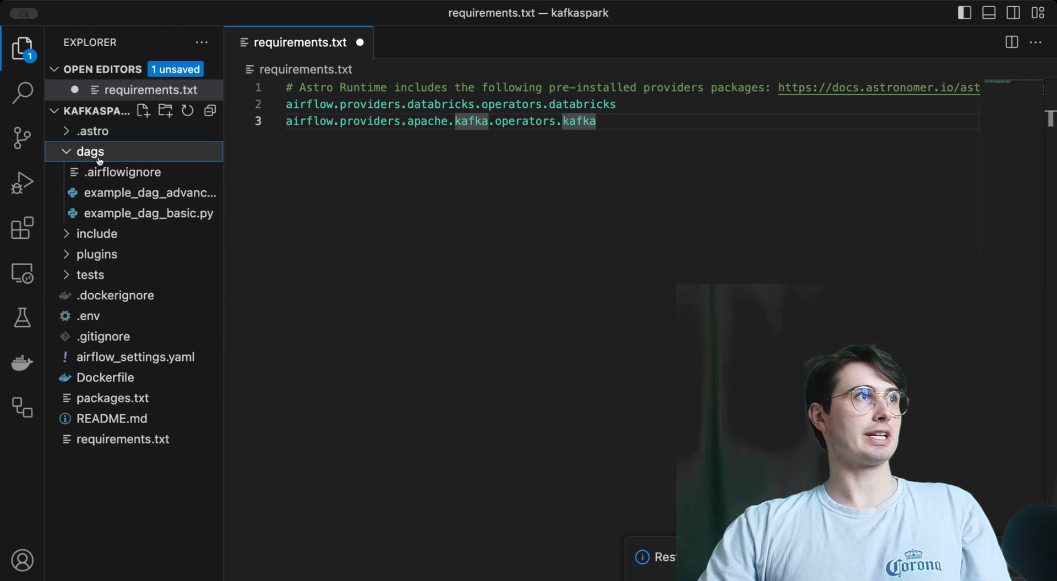
mouse_move(374, 14)
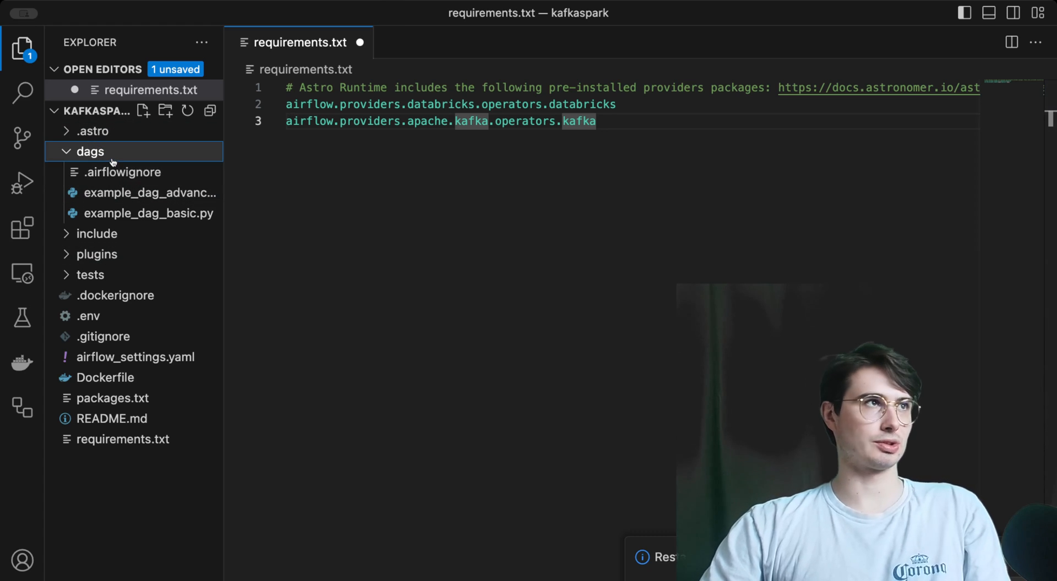
left_click(143, 110)
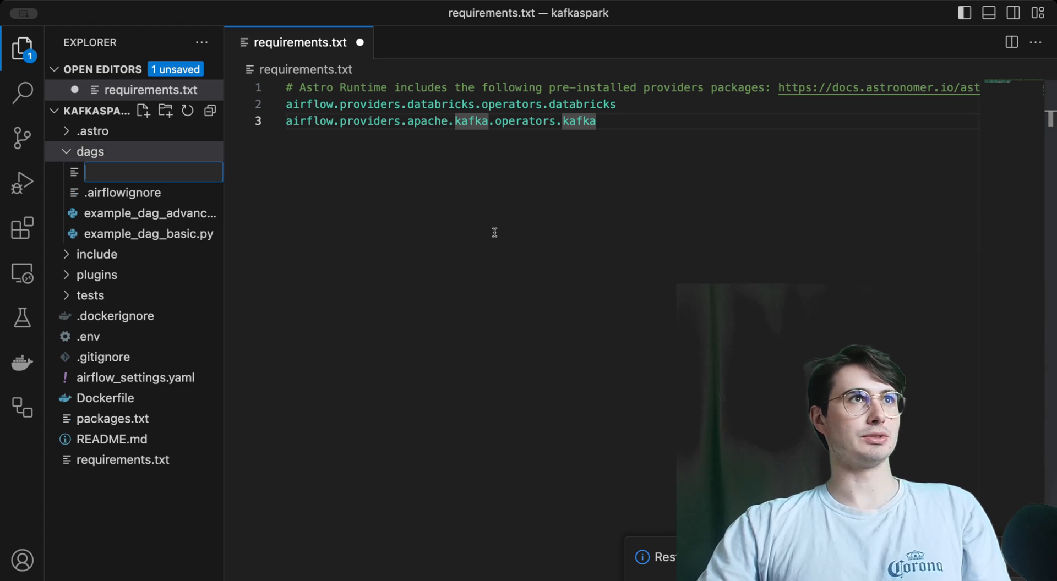
type("kafka")
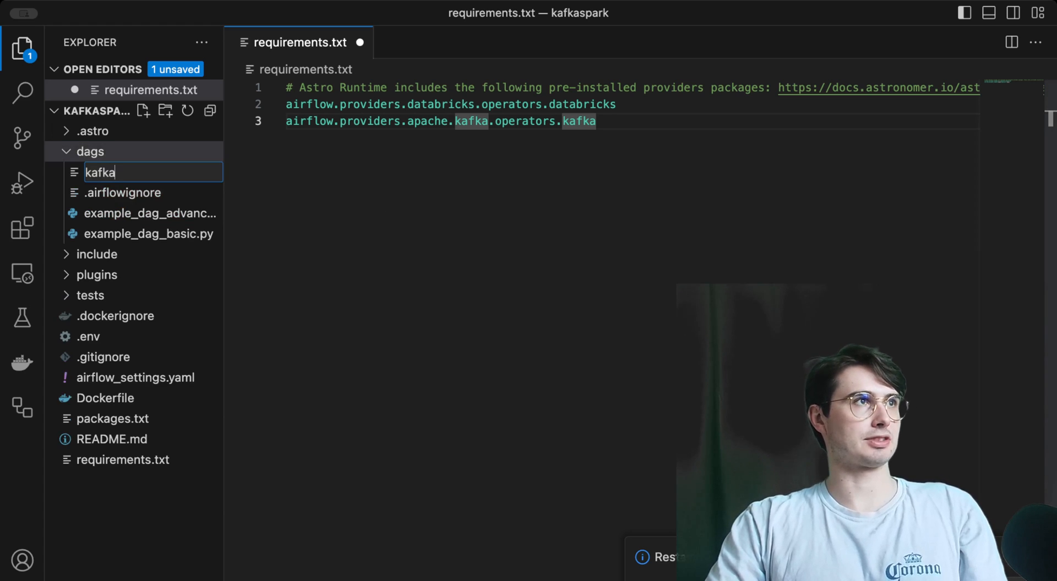
type("databricks")
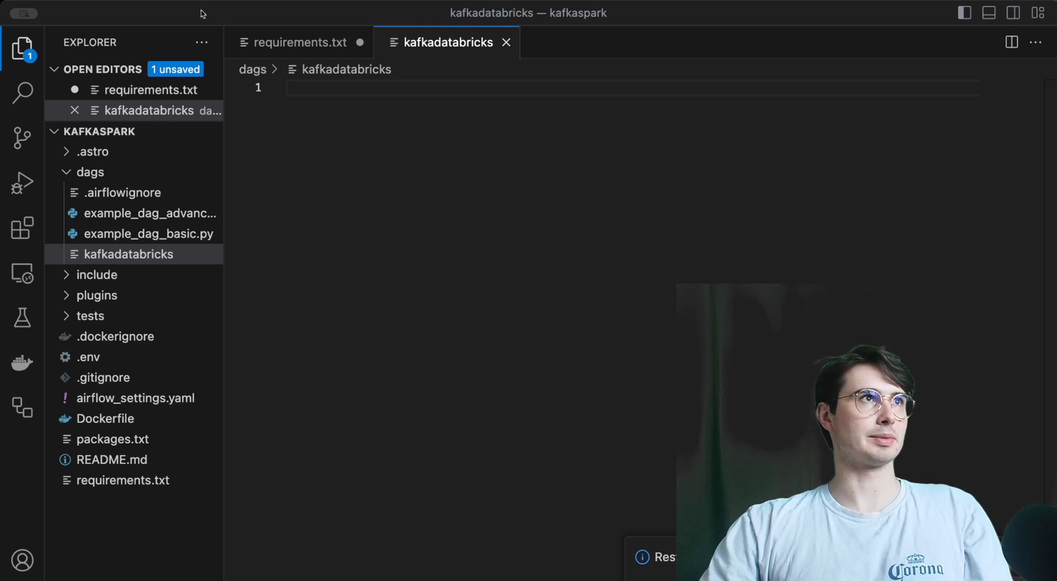
left_click(299, 42)
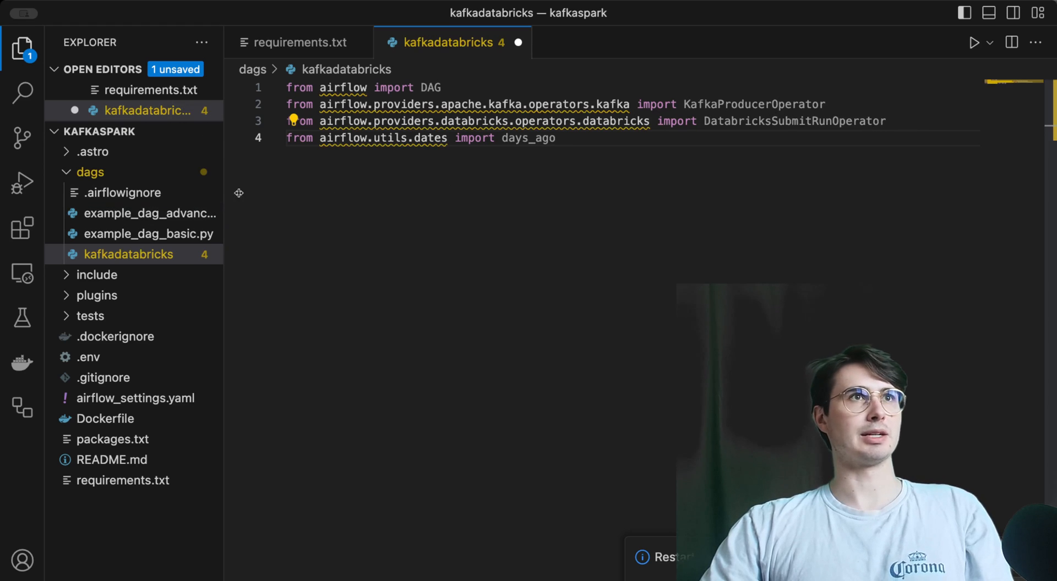
Step: Define the hourly real_time_recommendations DAG, import EmailOperator, and stub a validate_message function
key("enter")
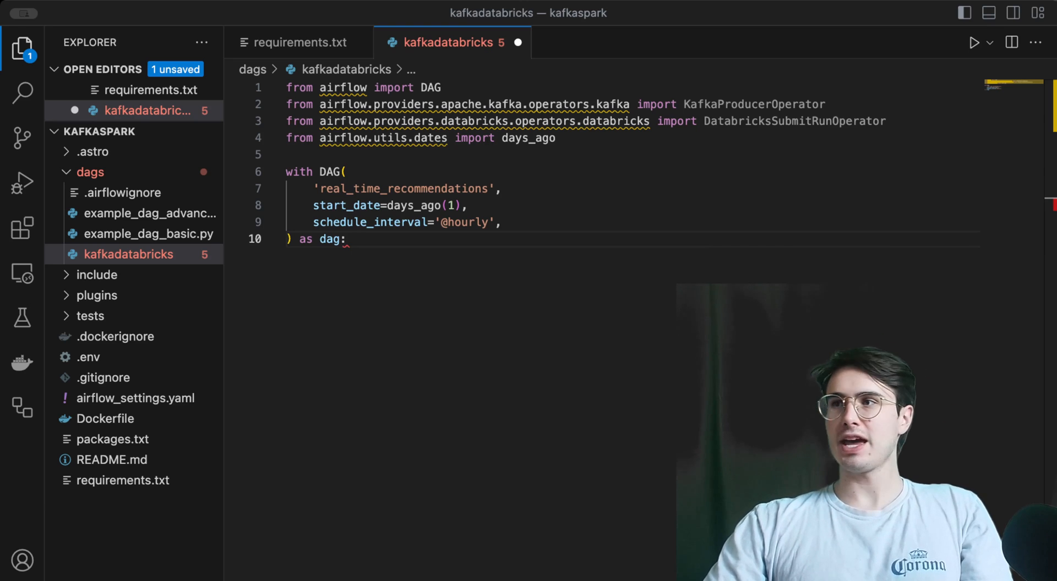
double_click(795, 122)
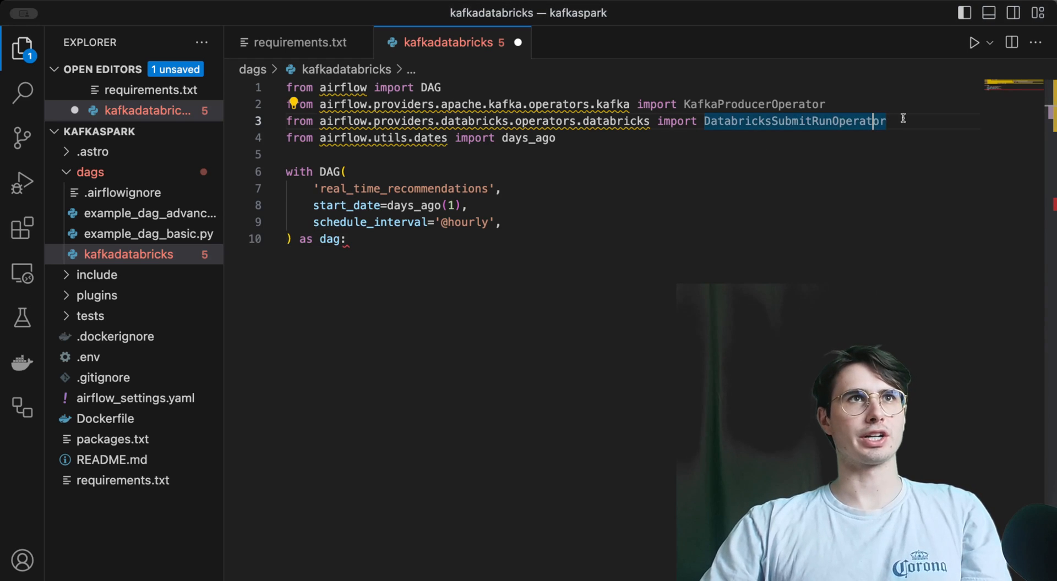
type("from airflow.operators.email import EmailOperator")
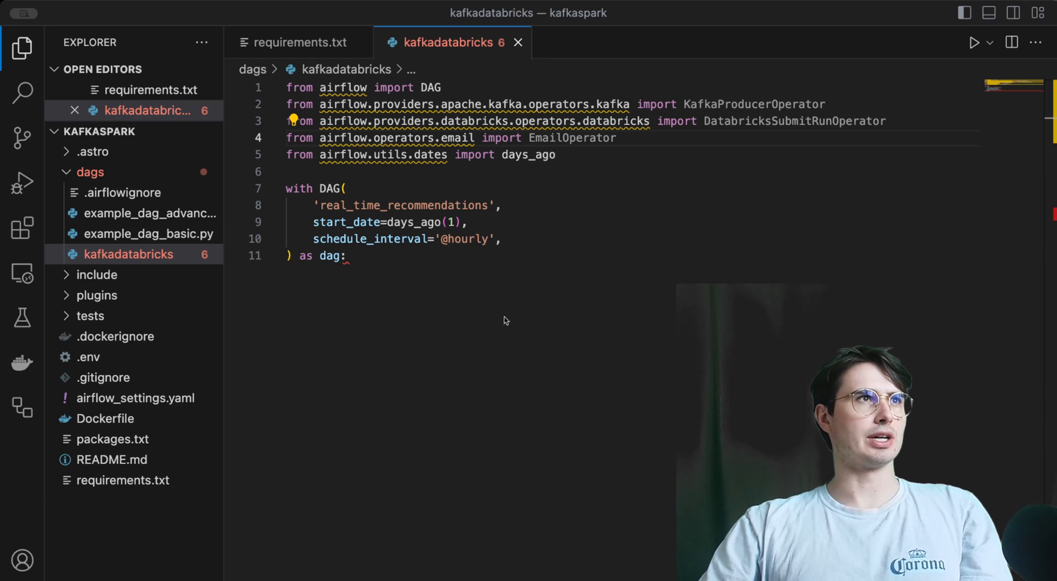
key("enter")
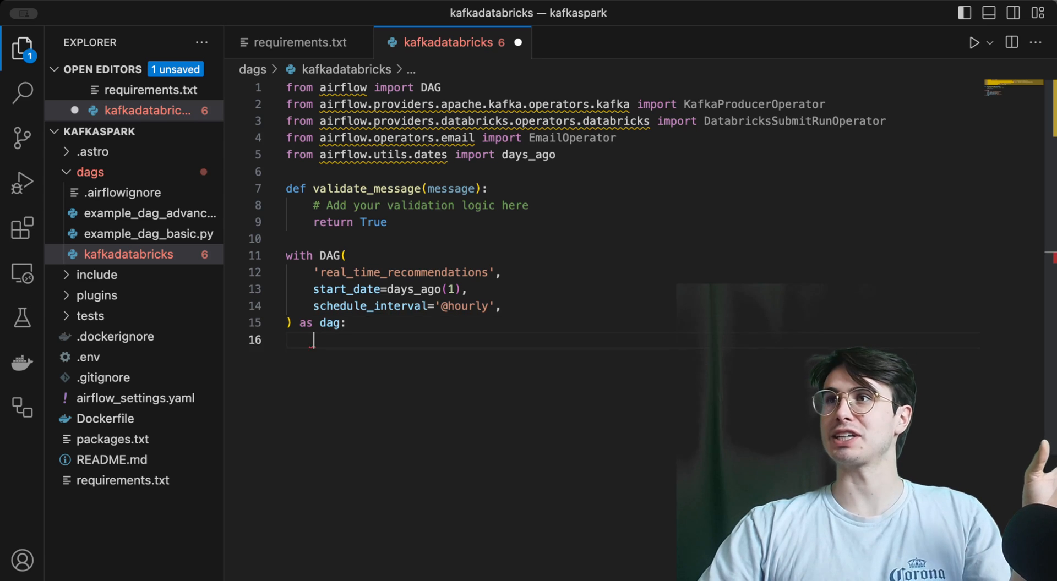
Step: Add message = {'click': 'data'}, a send_alert EmailOperator for invalid messages, and the produce_clickstream_data Kafka task
key("enter")
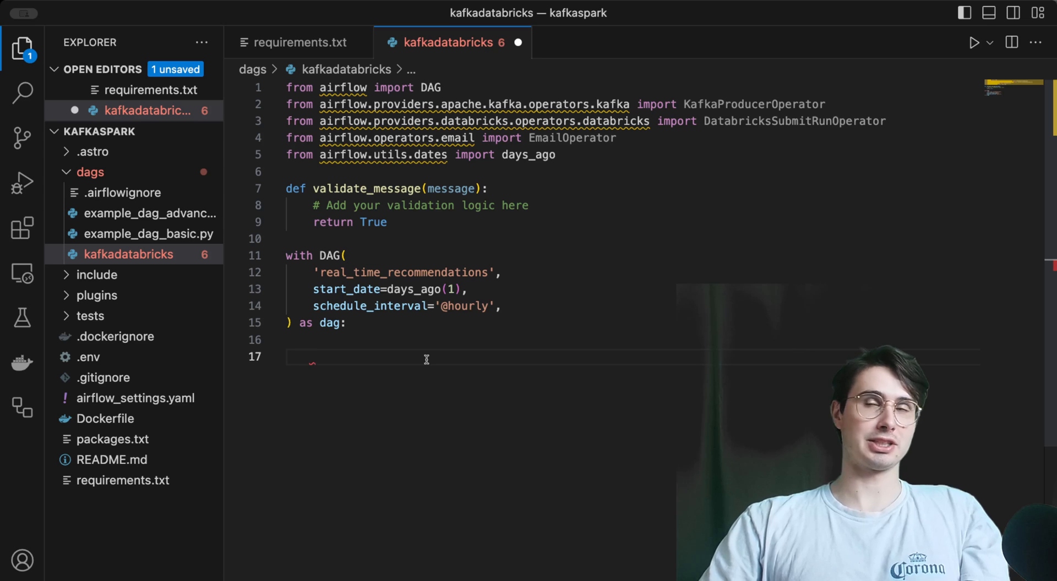
type("message = {'click': 'data'}")
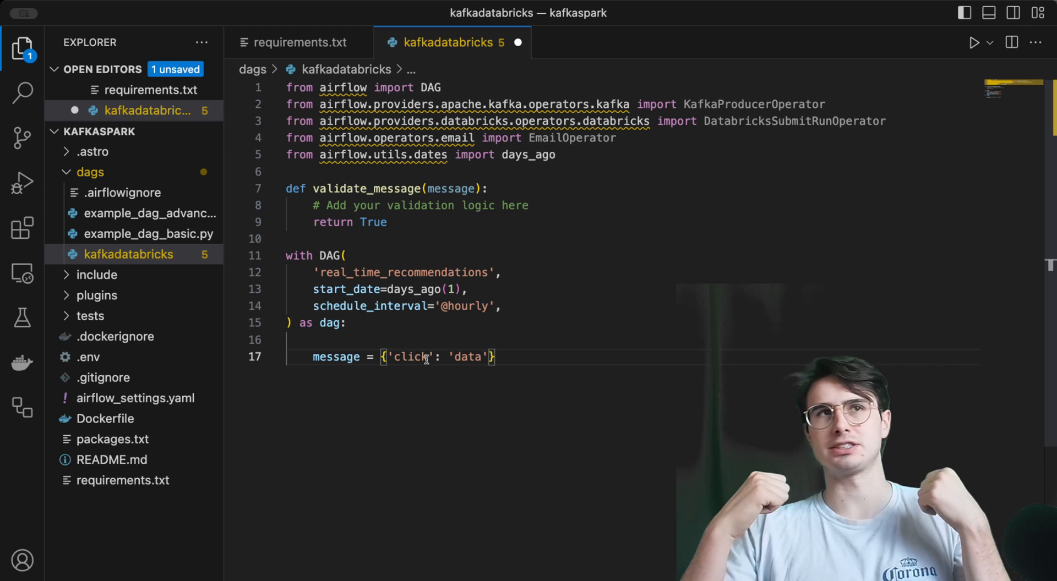
key("enter")
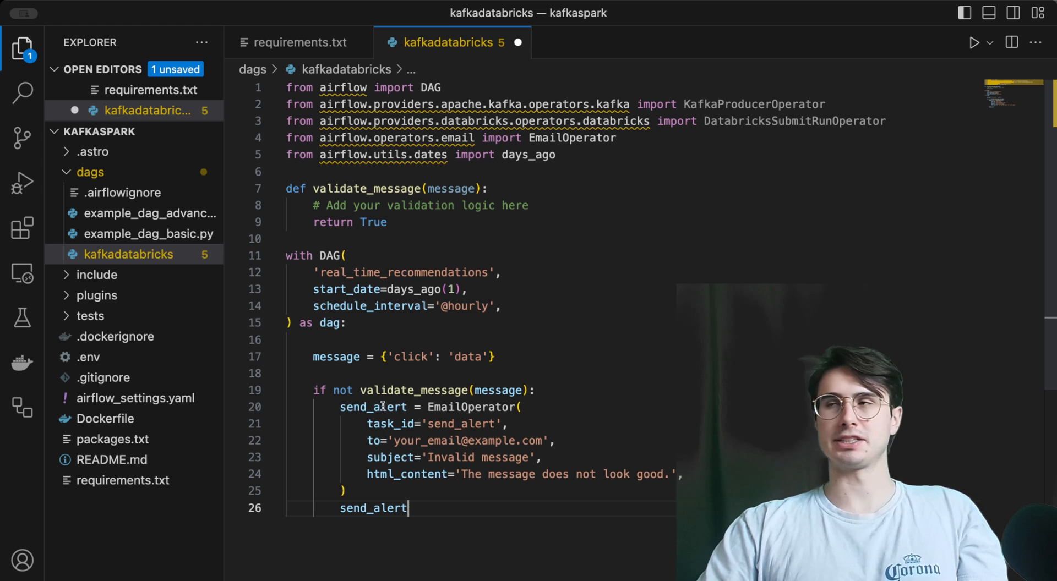
mouse_move(373, 406)
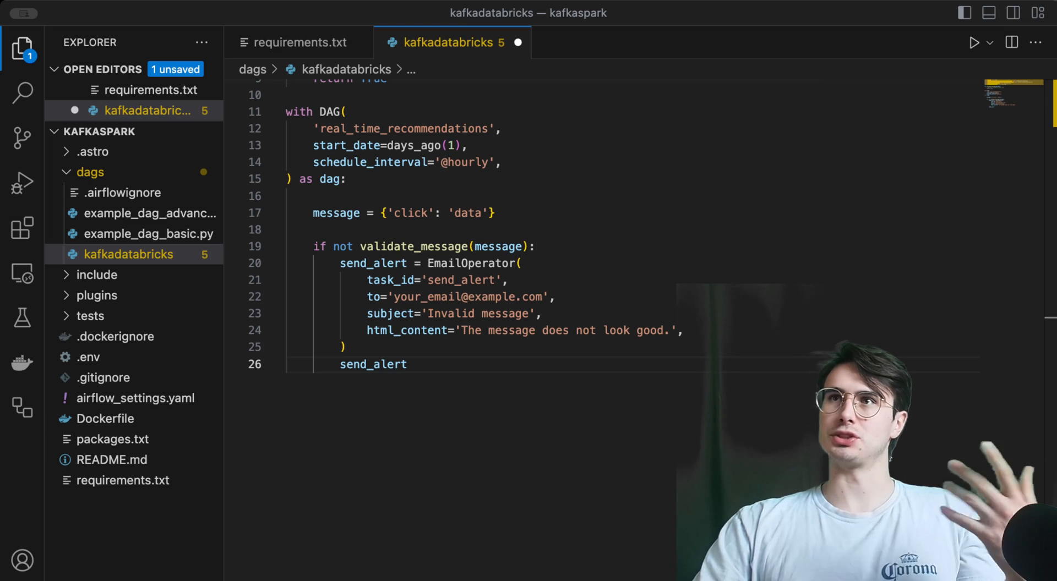
key("Enter")
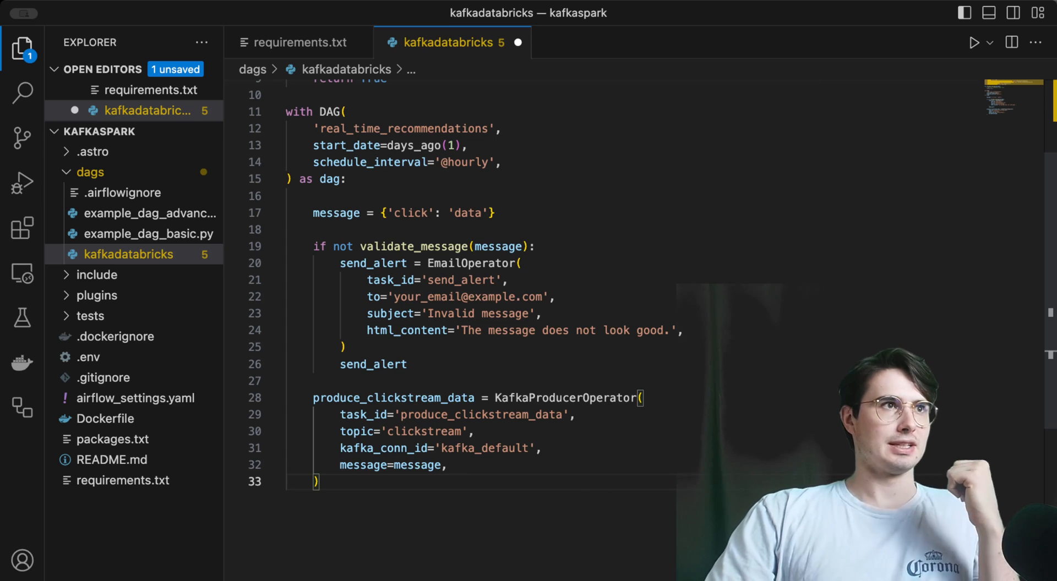
Step: Write run_databricks_job DatabricksSubmitRunOperator with a one-worker new_cluster and notebook_task path
scroll("down", 3)
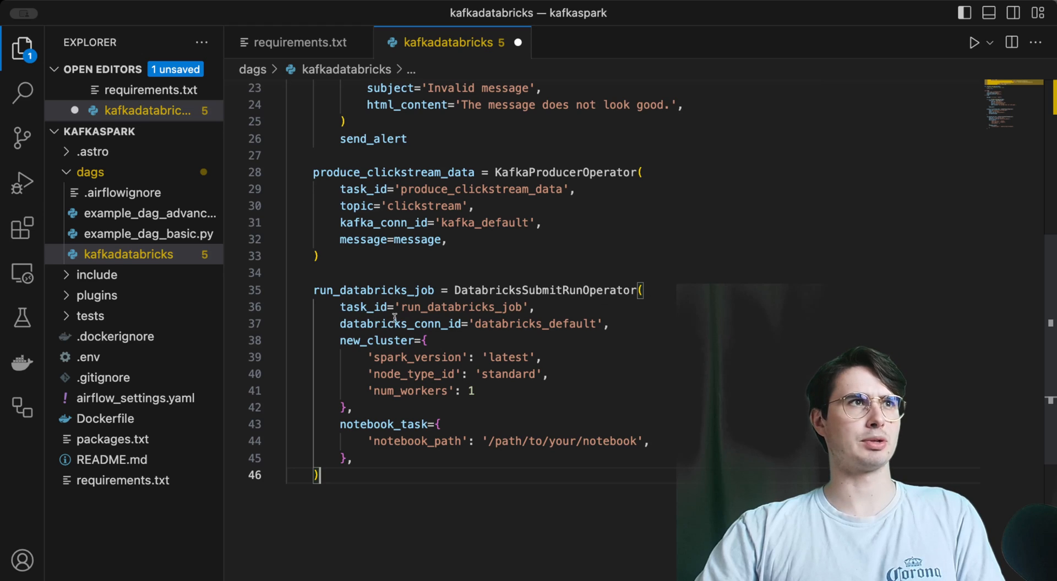
mouse_move(550, 311)
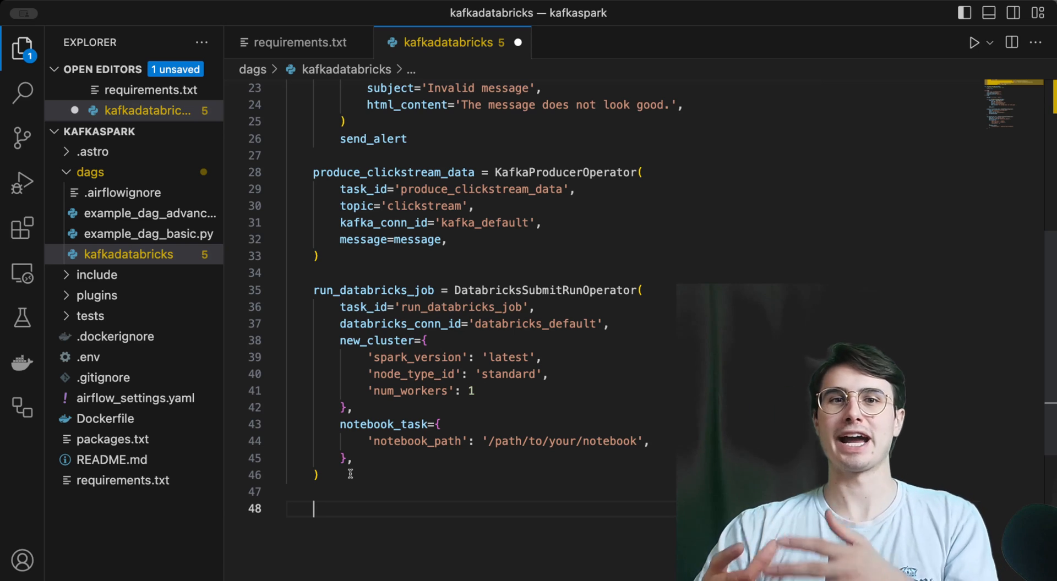
Step: Write produce_processed_data KafkaProducerOperator sending to the processed_data topic, and save the DAG file
type("produce_processed_data = KafkaProducerOperator(")
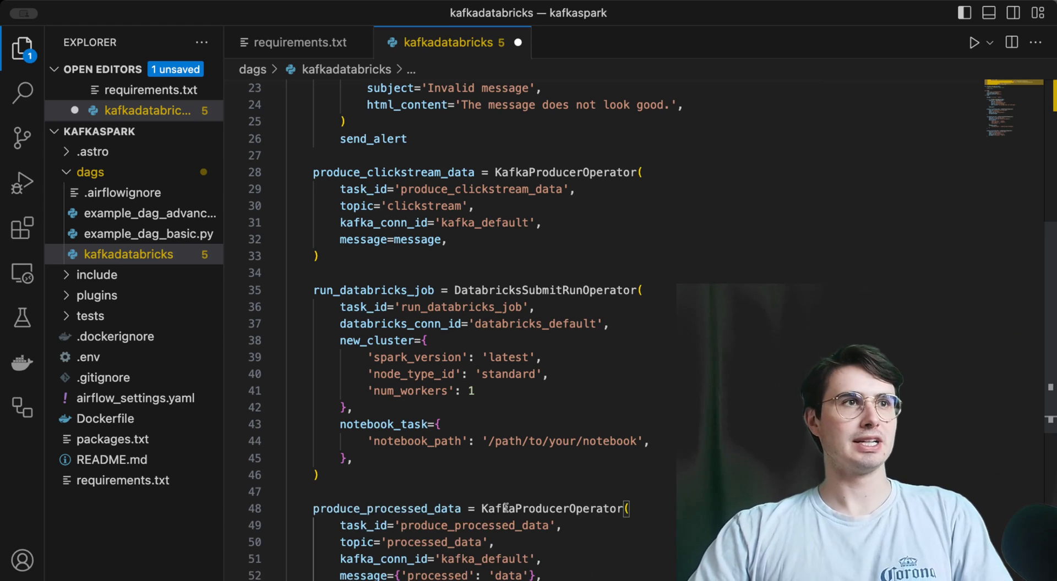
scroll("down", 3)
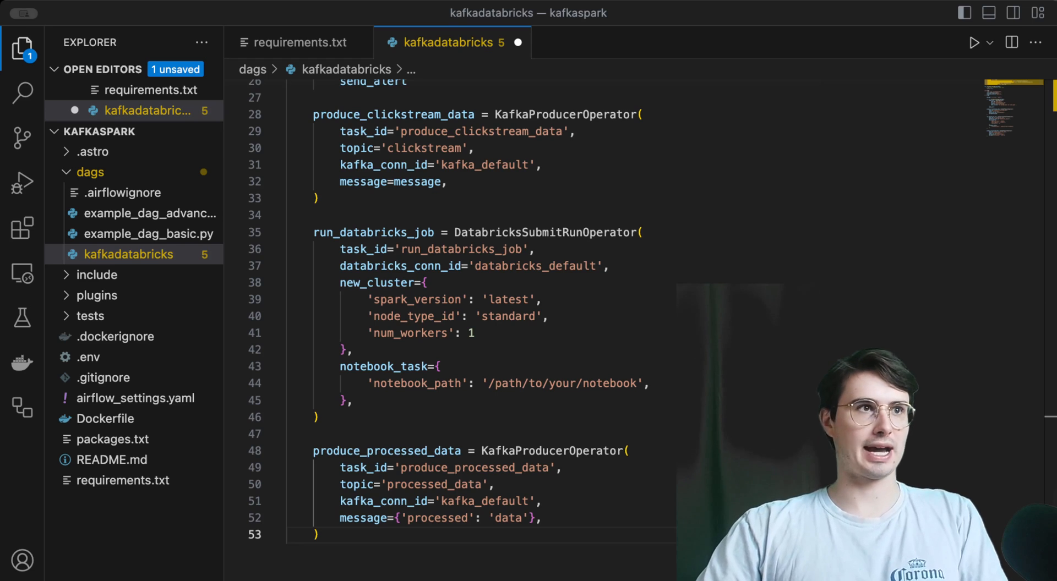
key("Enter")
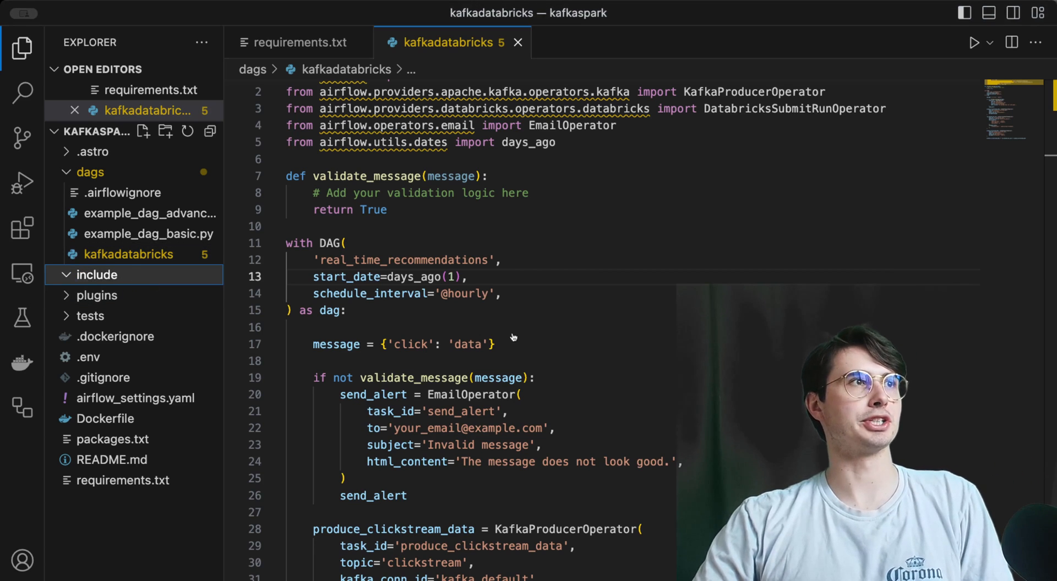
Step: Start a new spark.scala file inside the include folder
left_click(143, 131)
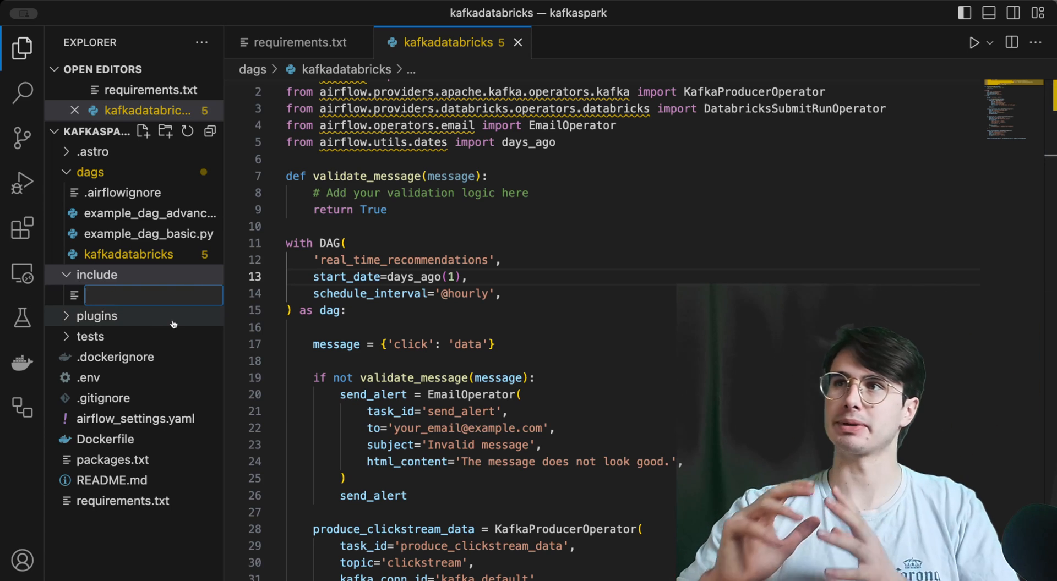
left_click(233, 345)
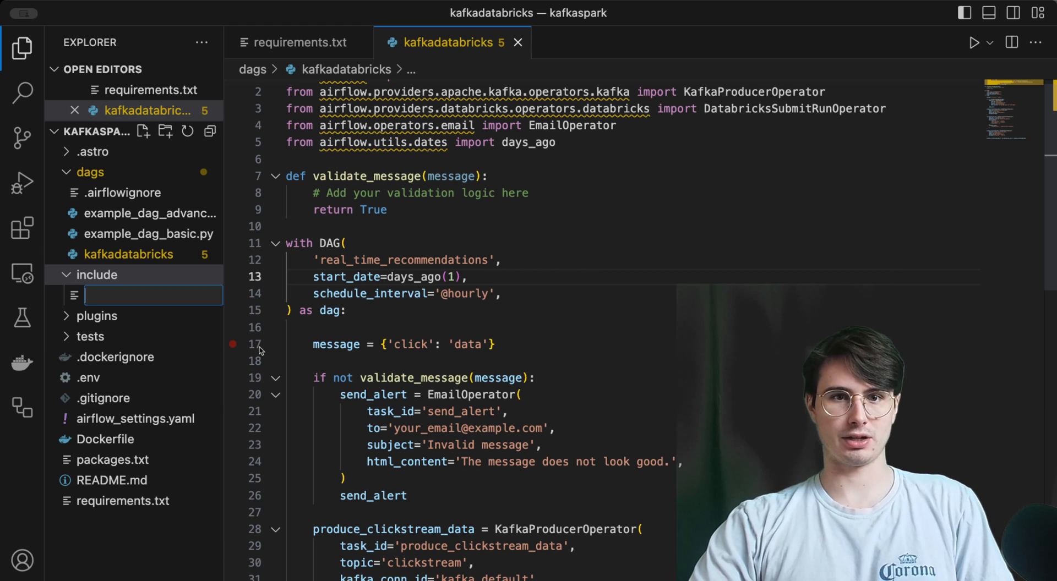
type("spark.scala")
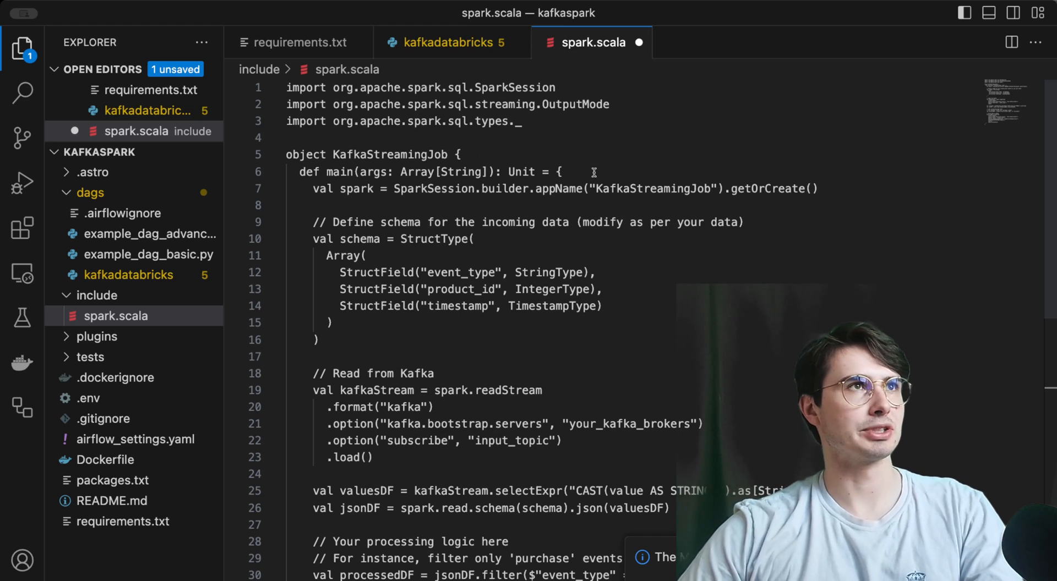
mouse_move(545, 288)
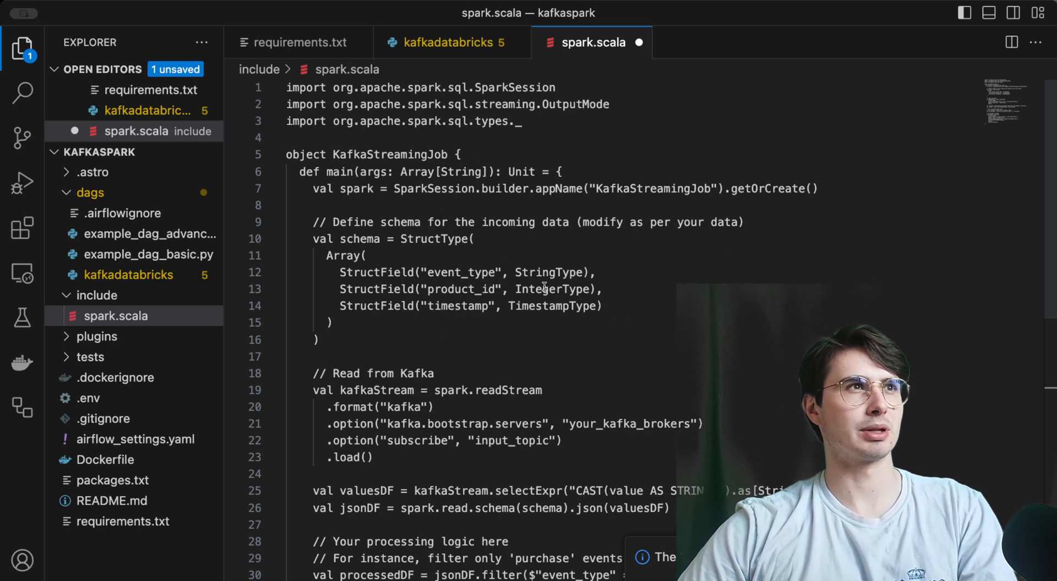
Step: Fill spark.scala with the KafkaStreamingJob code that reads from Kafka and filters events
scroll("down", 3)
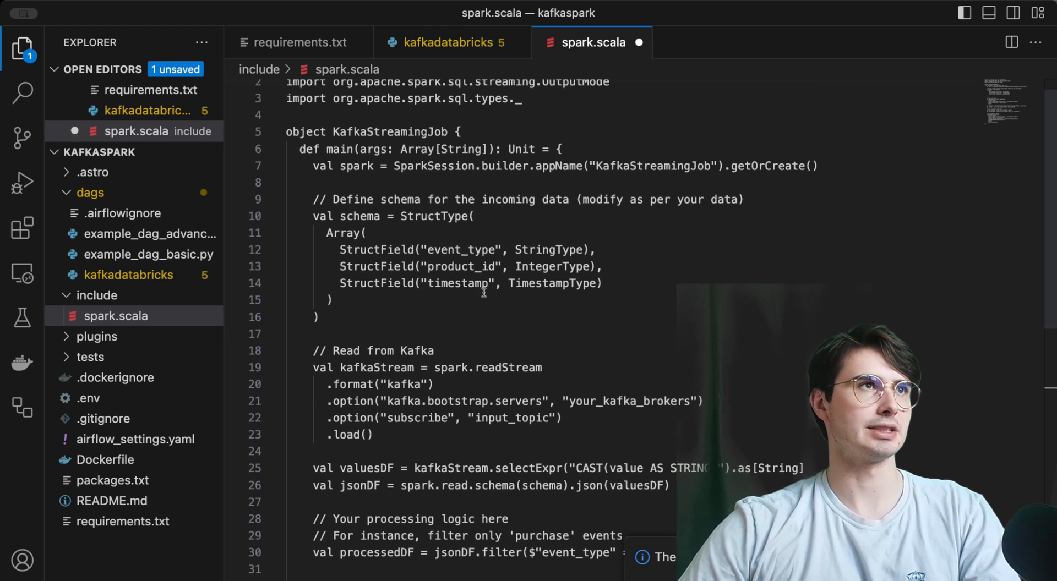
scroll("down", 3)
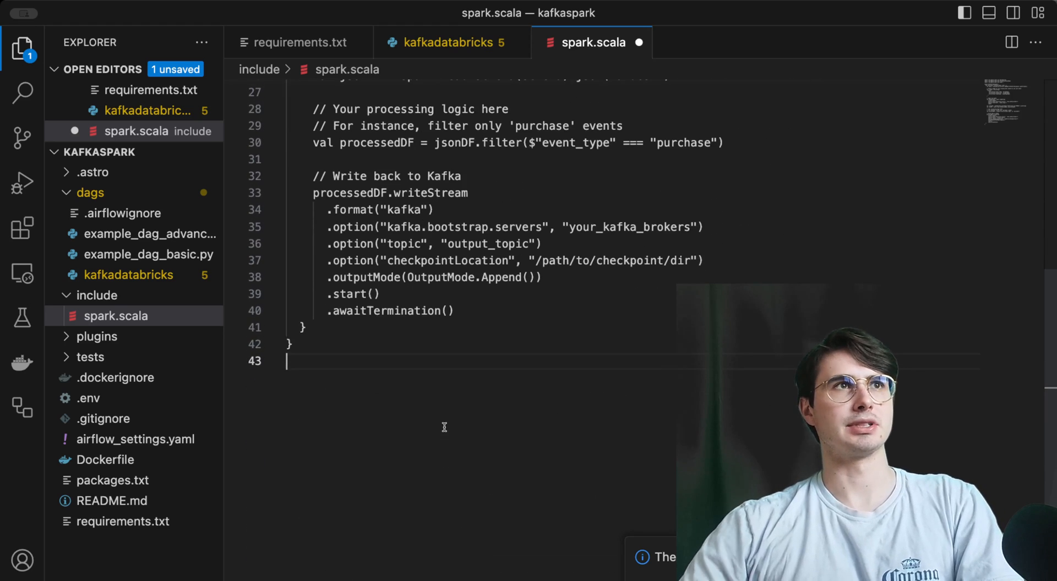
scroll("up", 3)
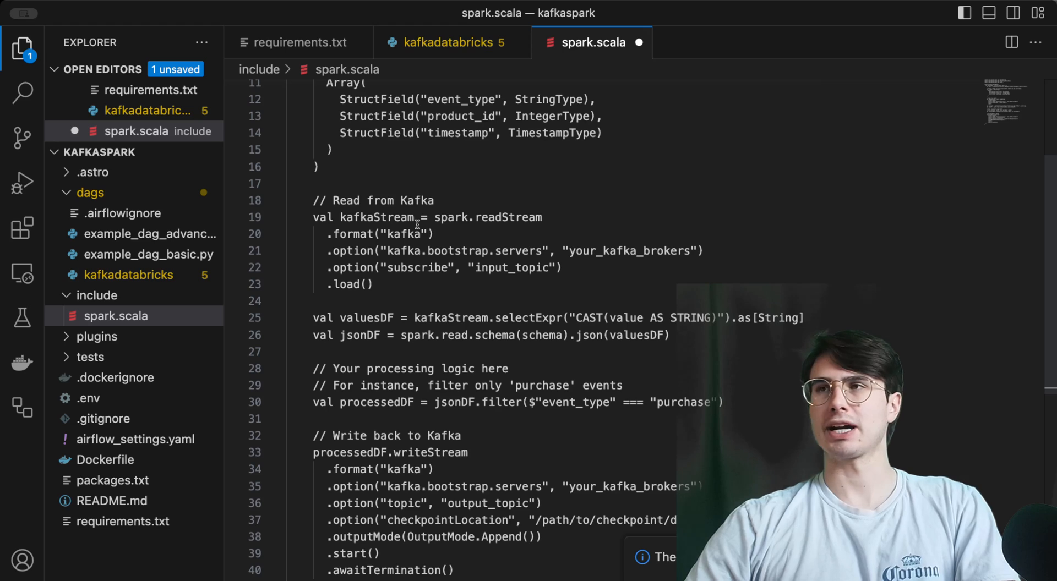
scroll("down", 3)
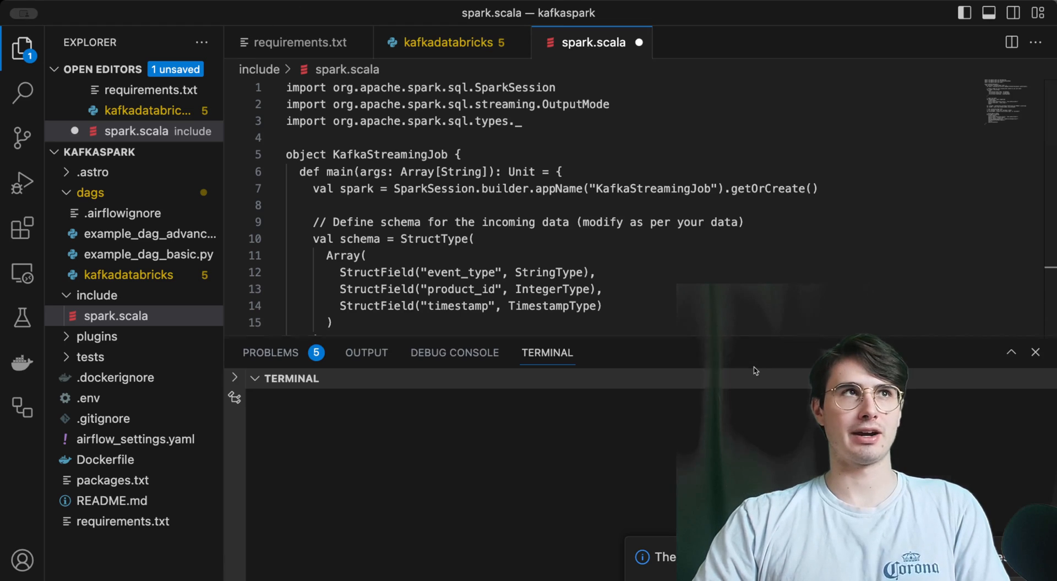
Step: Run astro dev start in the terminal to launch the local Airflow environment
type("astro dev s")
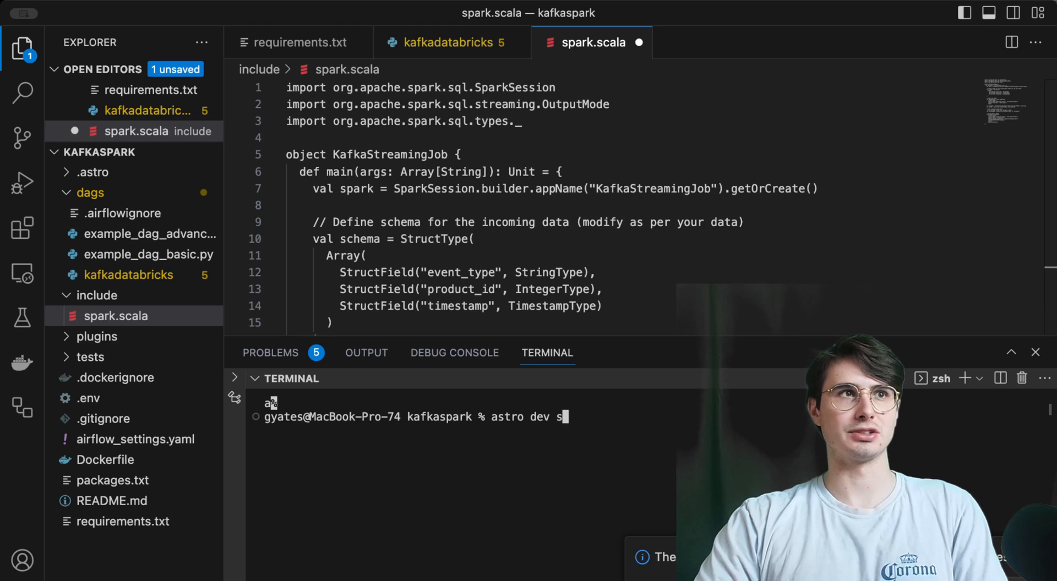
type("tart")
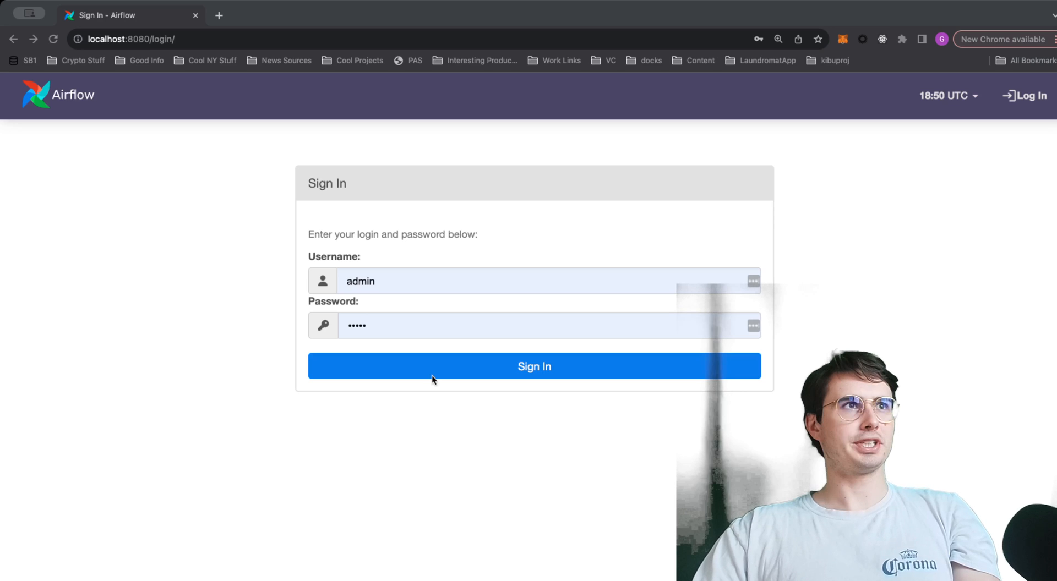
Step: Sign in as admin and view the real_time_recommendations DAG's task graph with send_alert succeeding
left_click(534, 366)
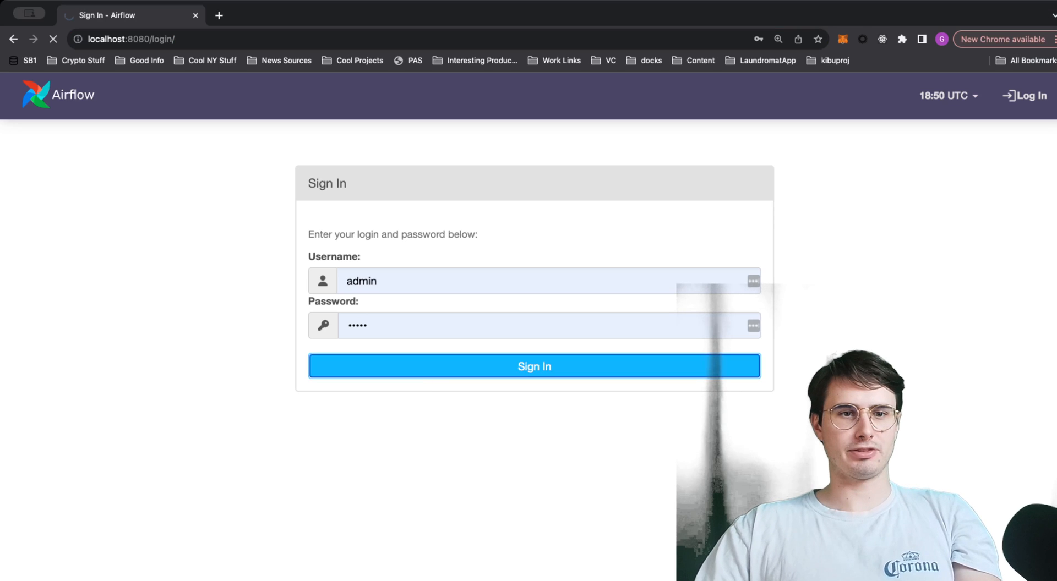
left_click(534, 367)
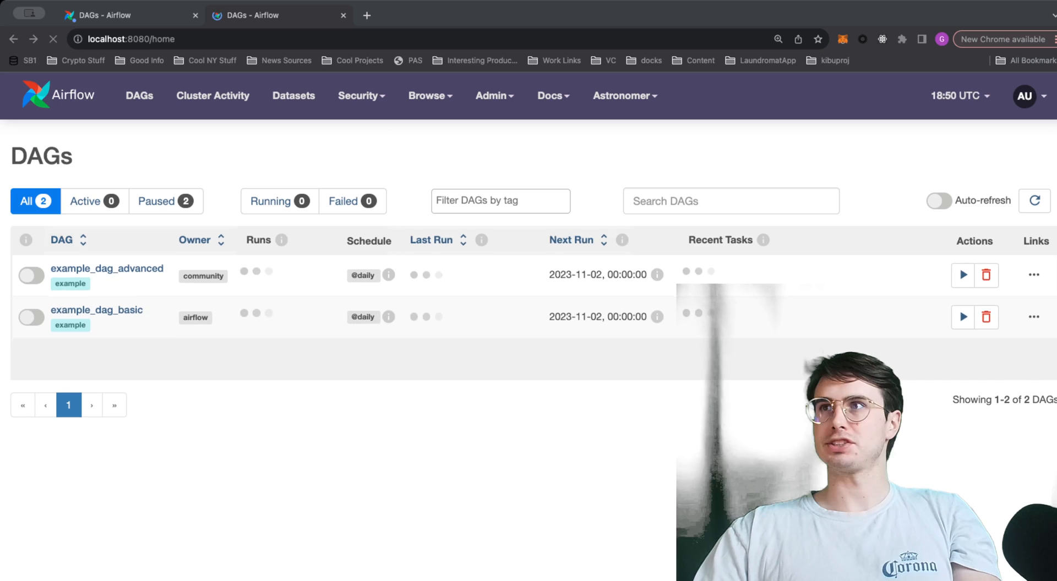
left_click(939, 200)
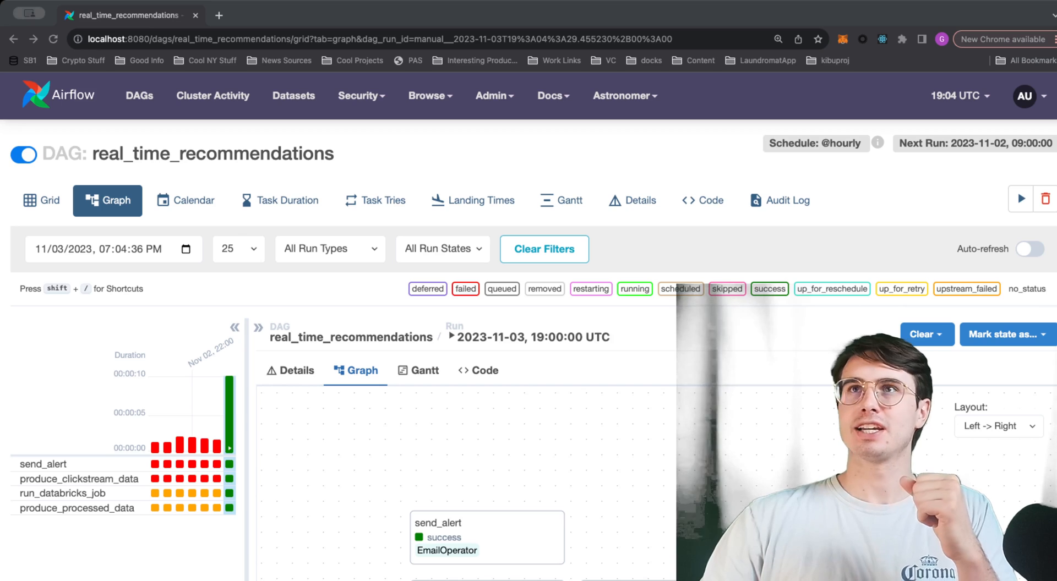
Step: Review the four succeeded tasks in the run graph and bring up the Admin menu
scroll("down", 3)
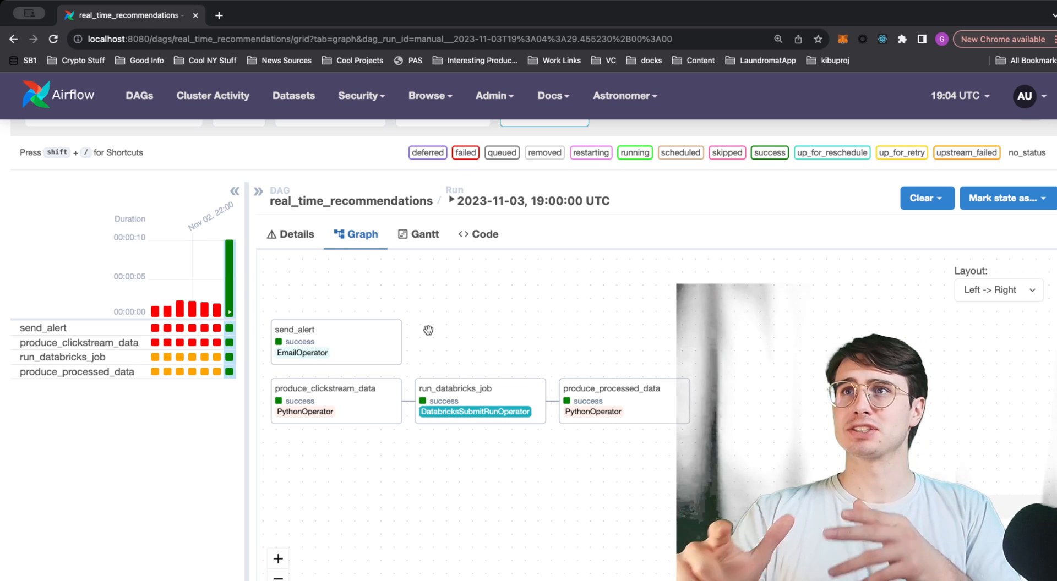
left_click(427, 94)
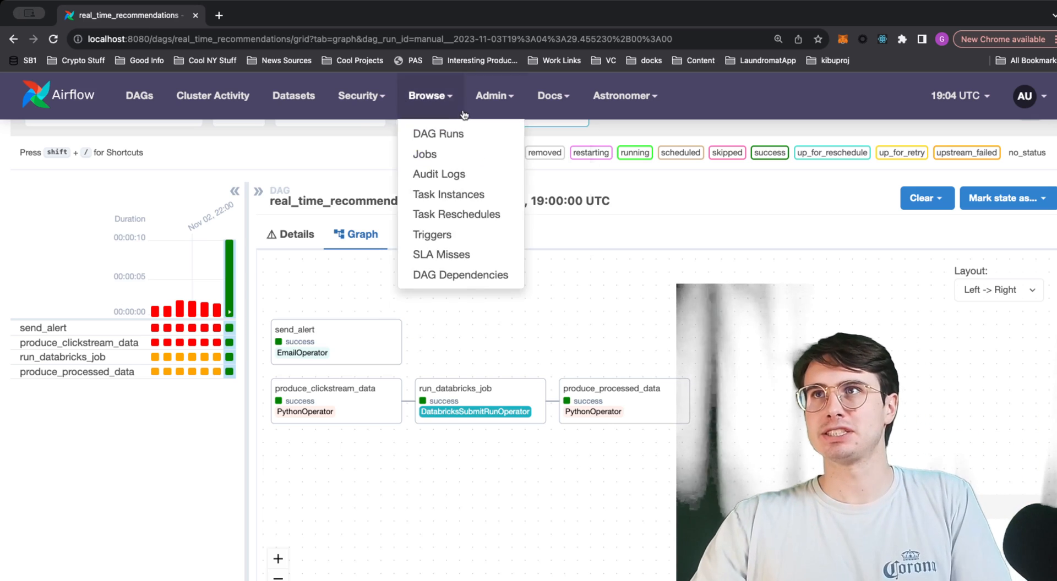
left_click(491, 94)
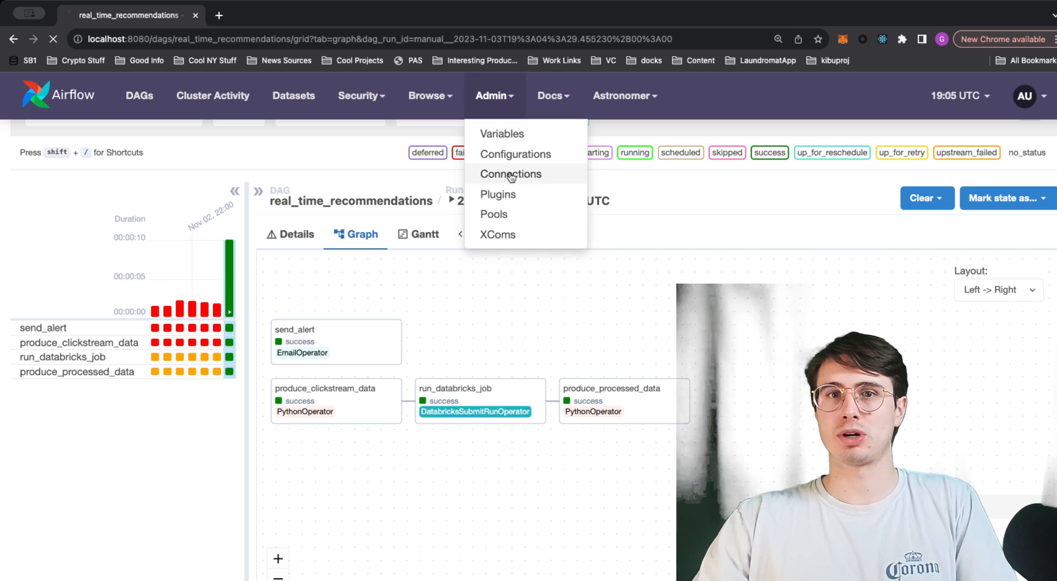
Step: Edit kafka_default and paste a producer_config with localhost:9092 bootstrap servers and string serializers
left_click(510, 174)
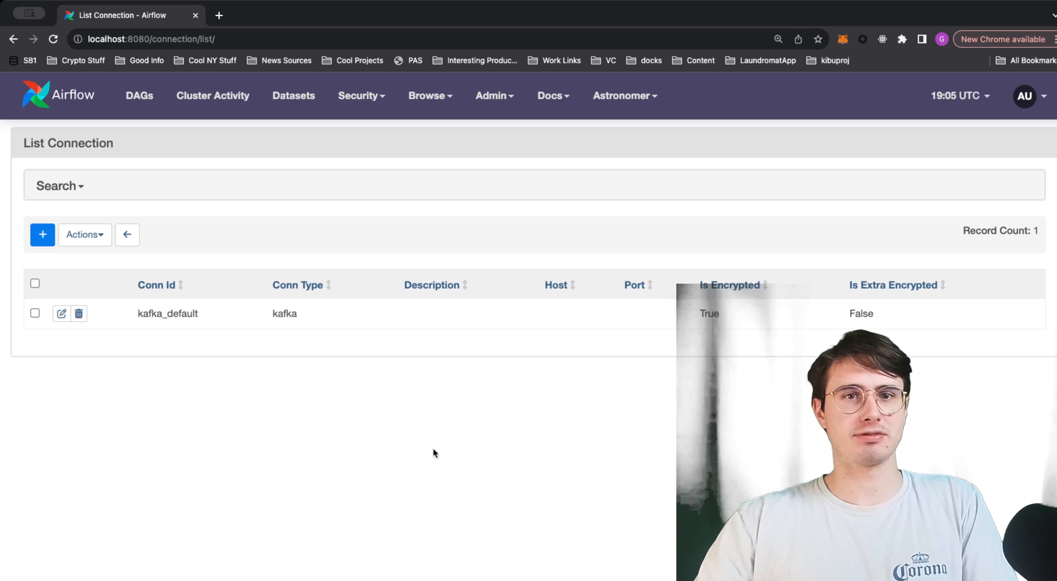
left_click(62, 314)
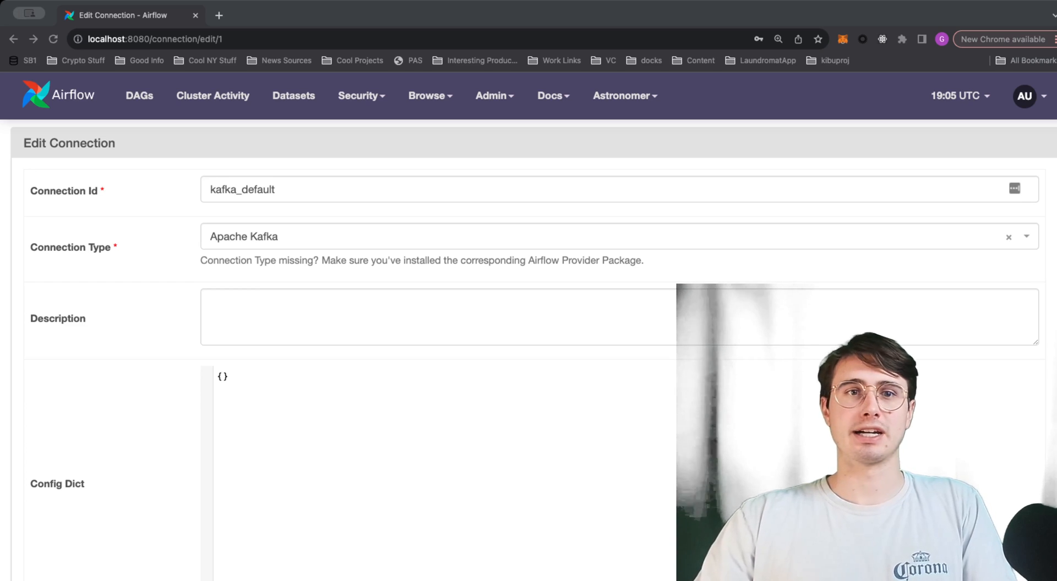
left_click(229, 377)
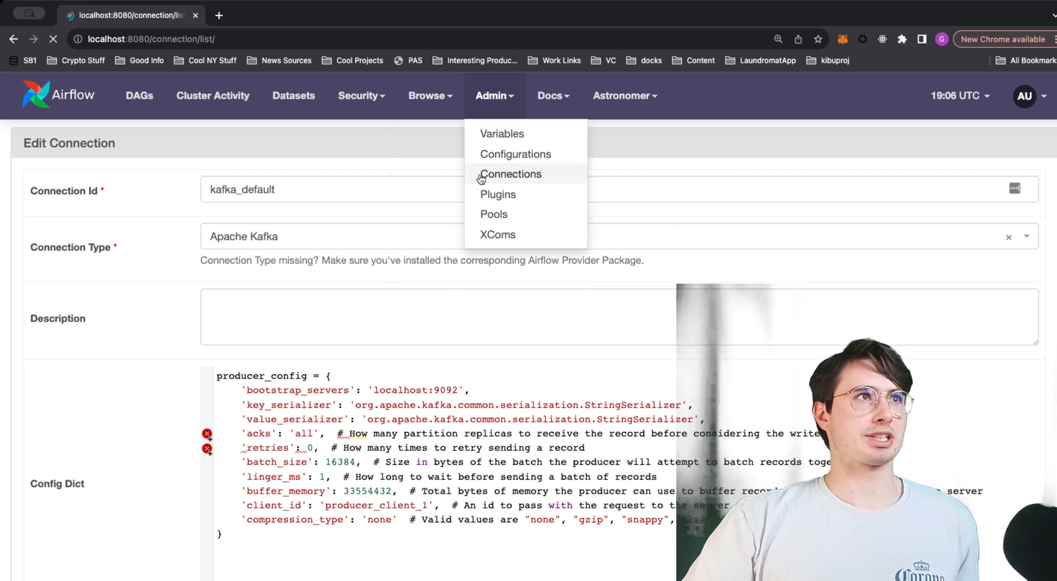
Step: Create a new connection named databricks_default of type Databricks
left_click(510, 174)
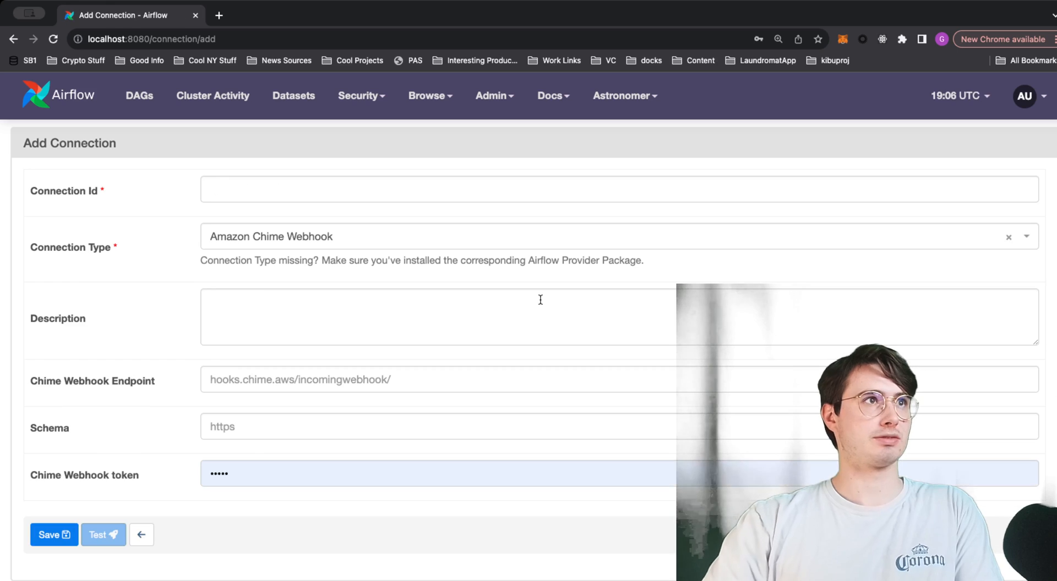
type("databricks")
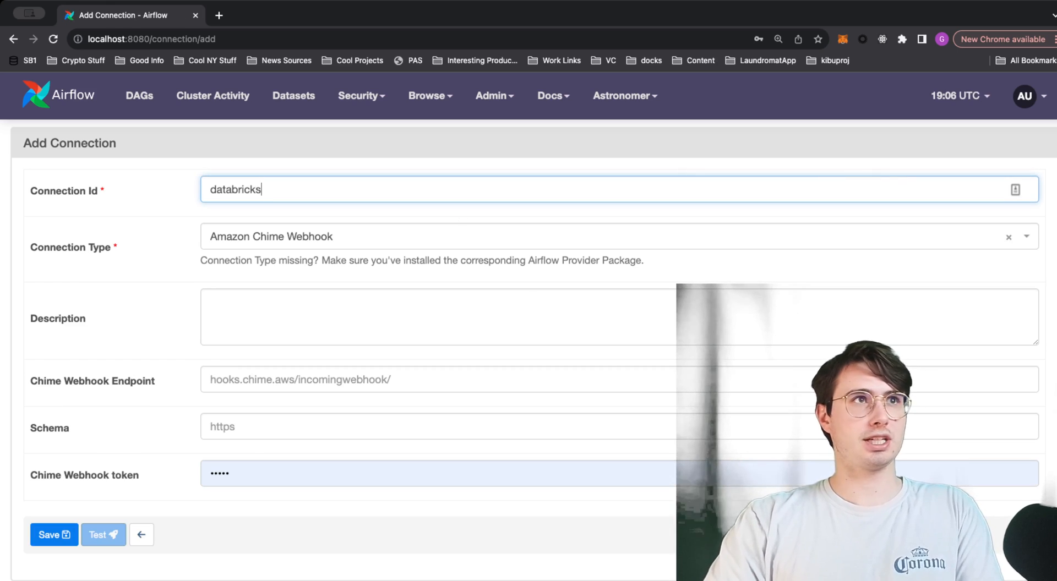
type("_default")
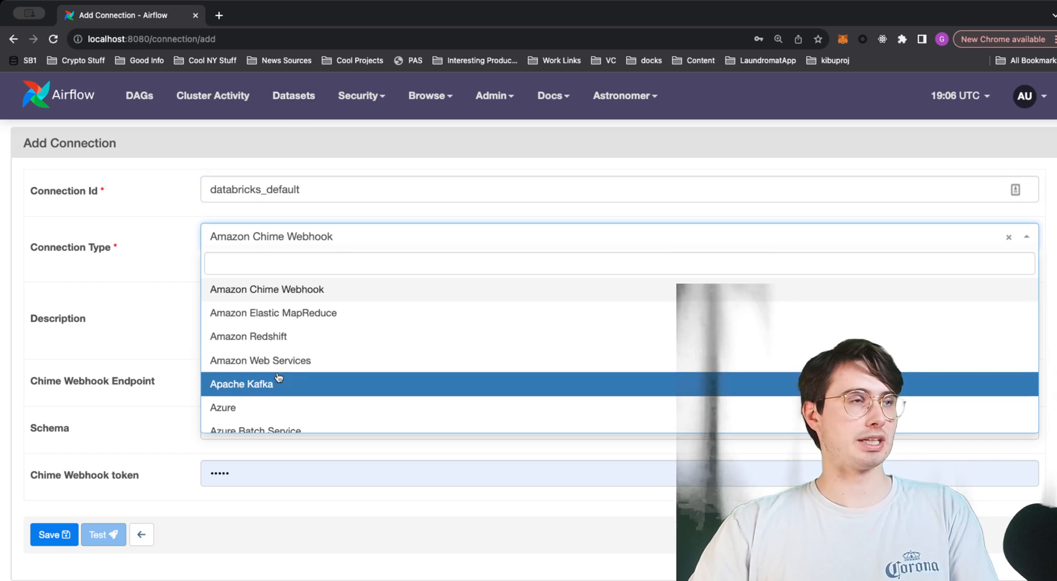
type("datab")
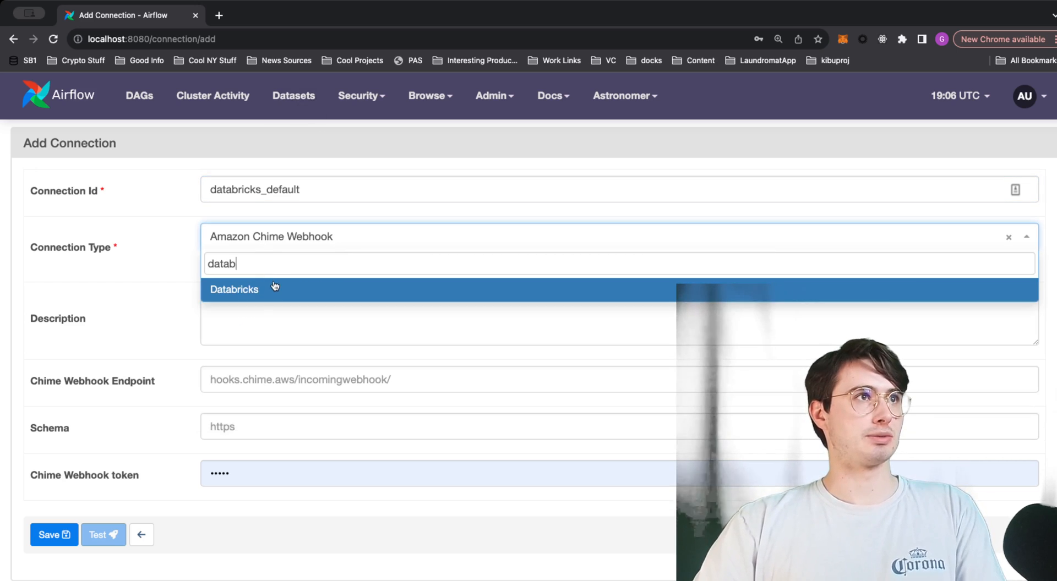
left_click(233, 288)
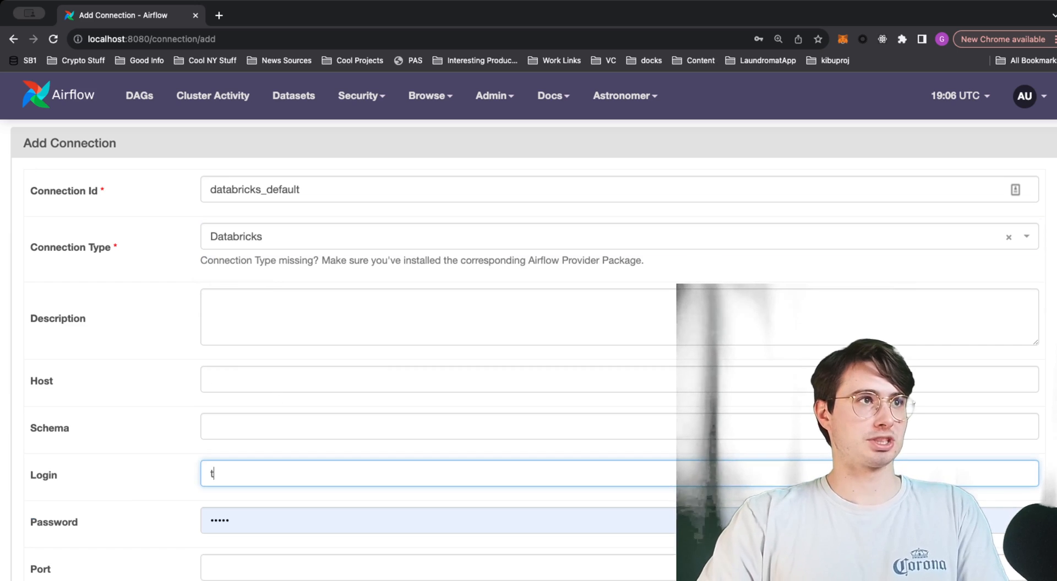
Step: Give databricks_default the login 'token' and a password, and save it
type("token")
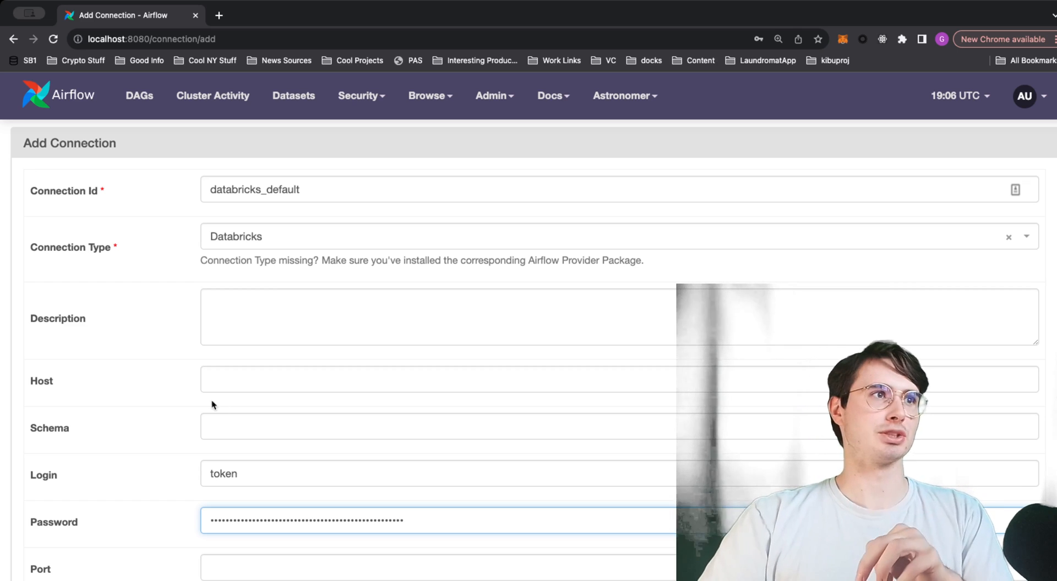
scroll("down", 3)
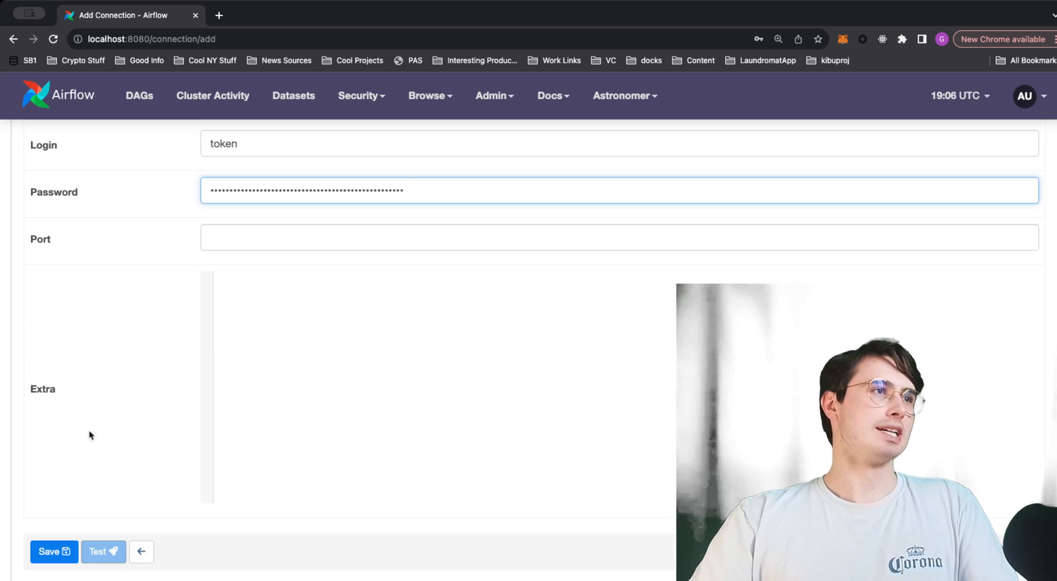
left_click(53, 551)
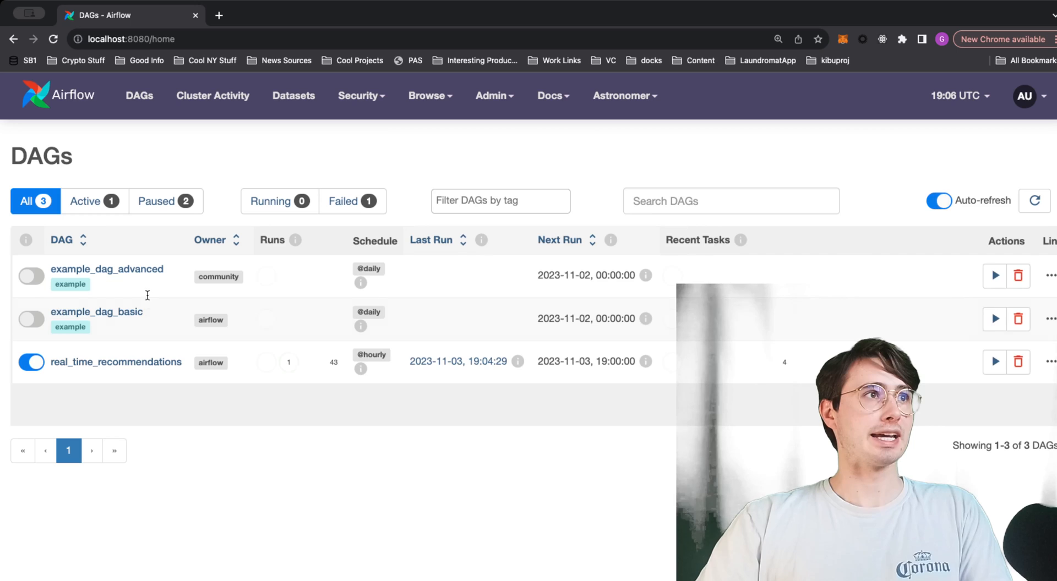
Step: Open real_time_recommendations, showing 25 runs with 1 success and 24 failures
left_click(116, 363)
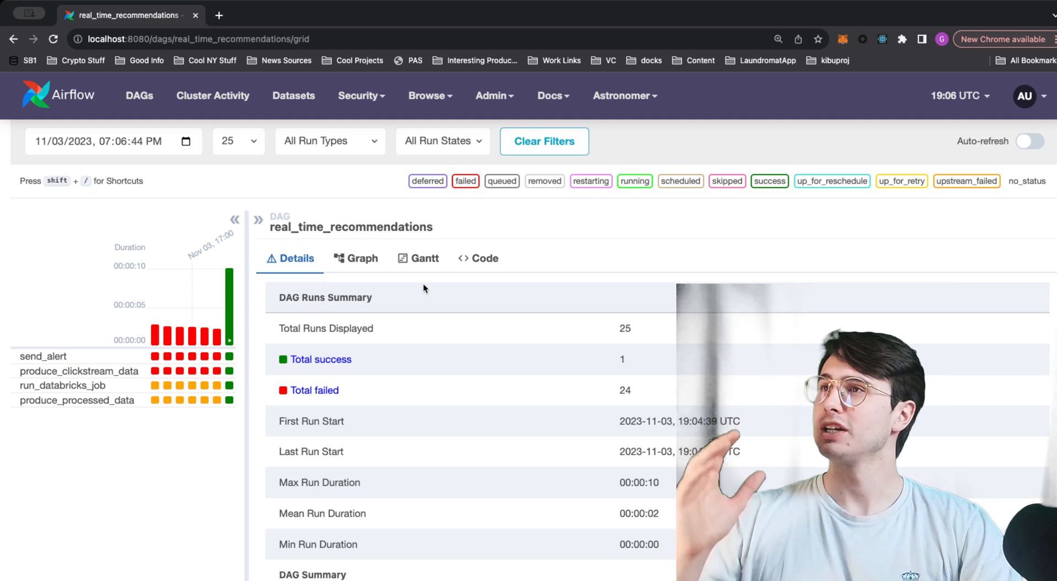
mouse_move(886, 273)
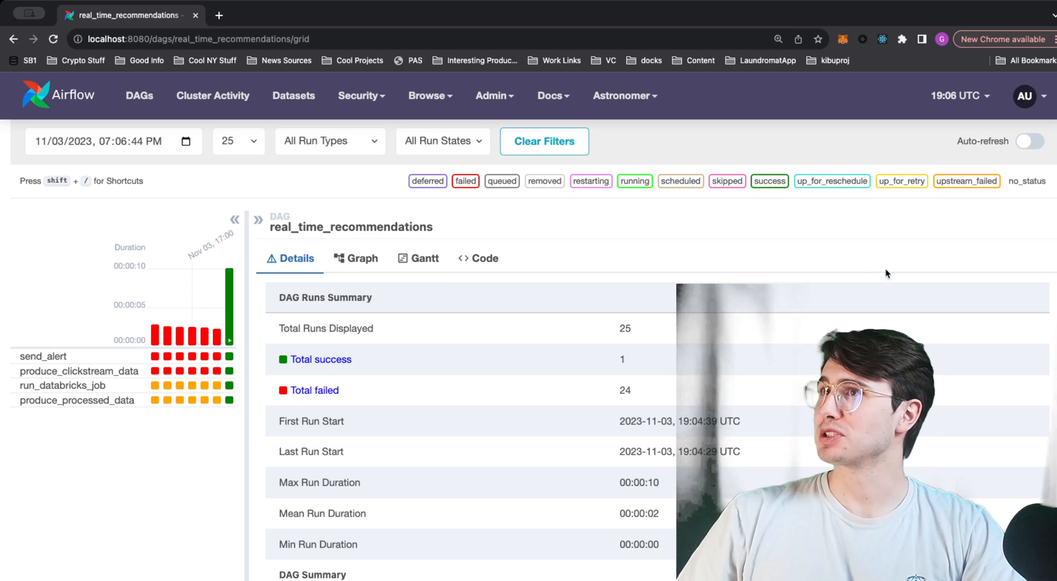